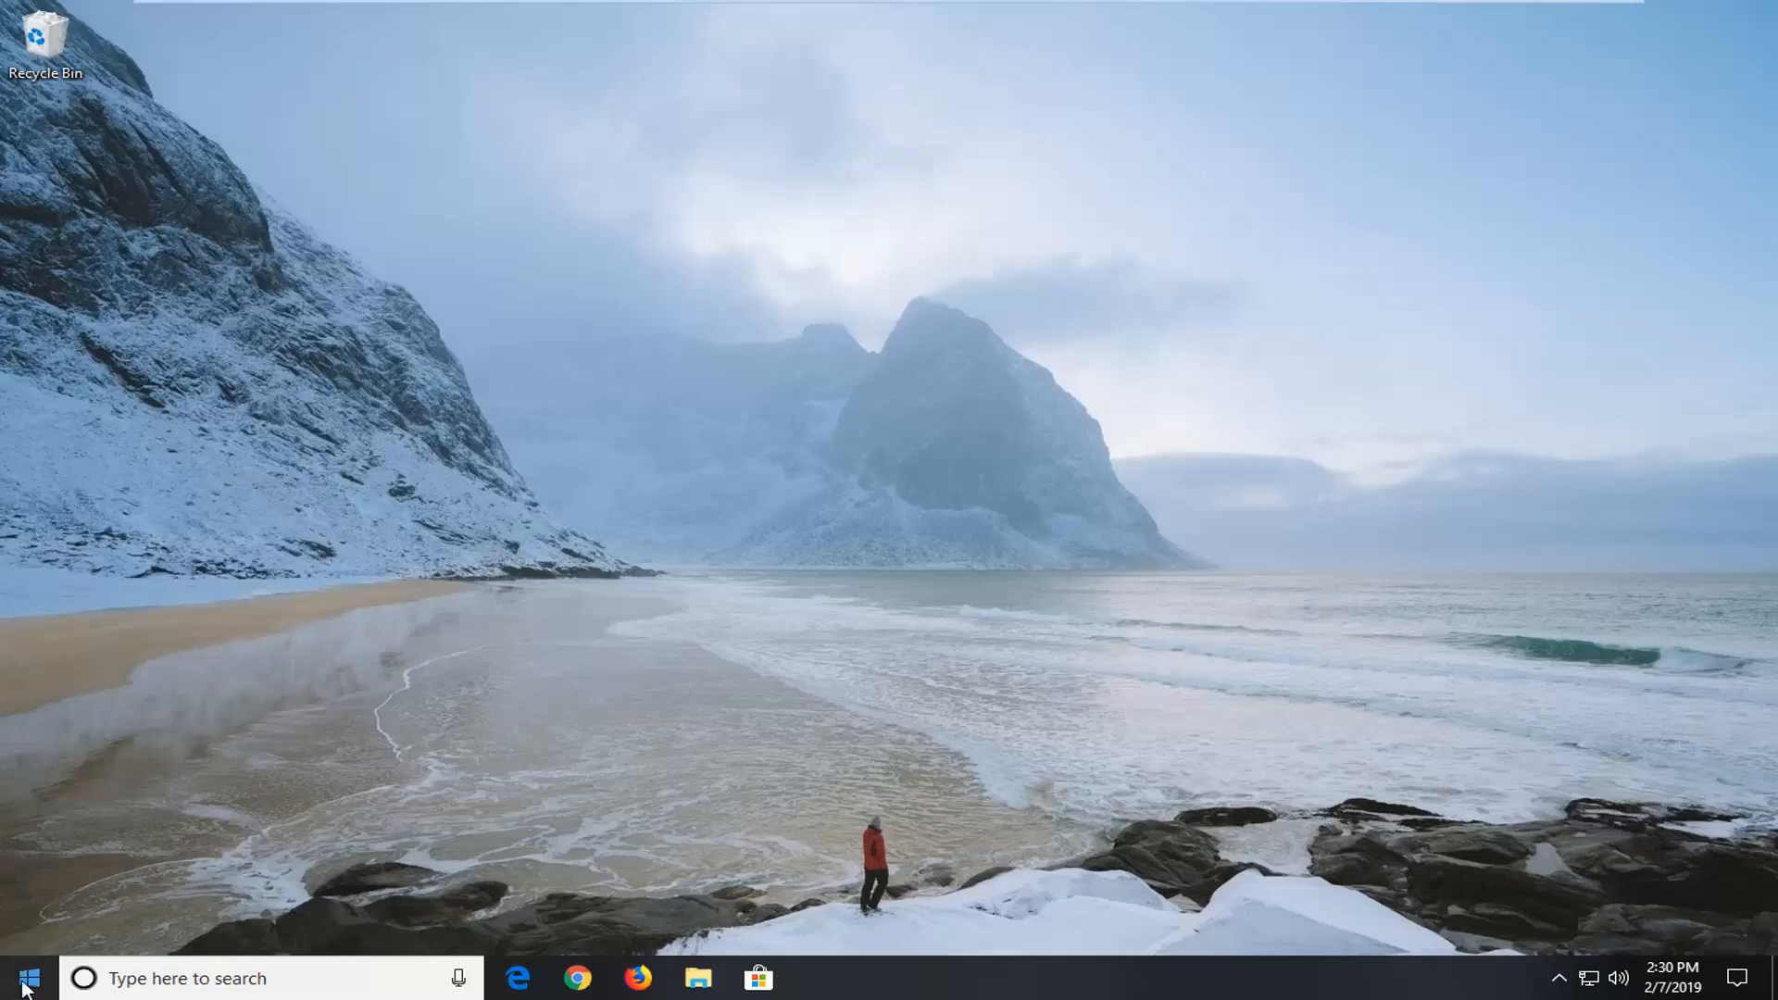
Step: Launch Internet Explorer by searching 'internet explorer' from the Start menu
left_click(27, 977)
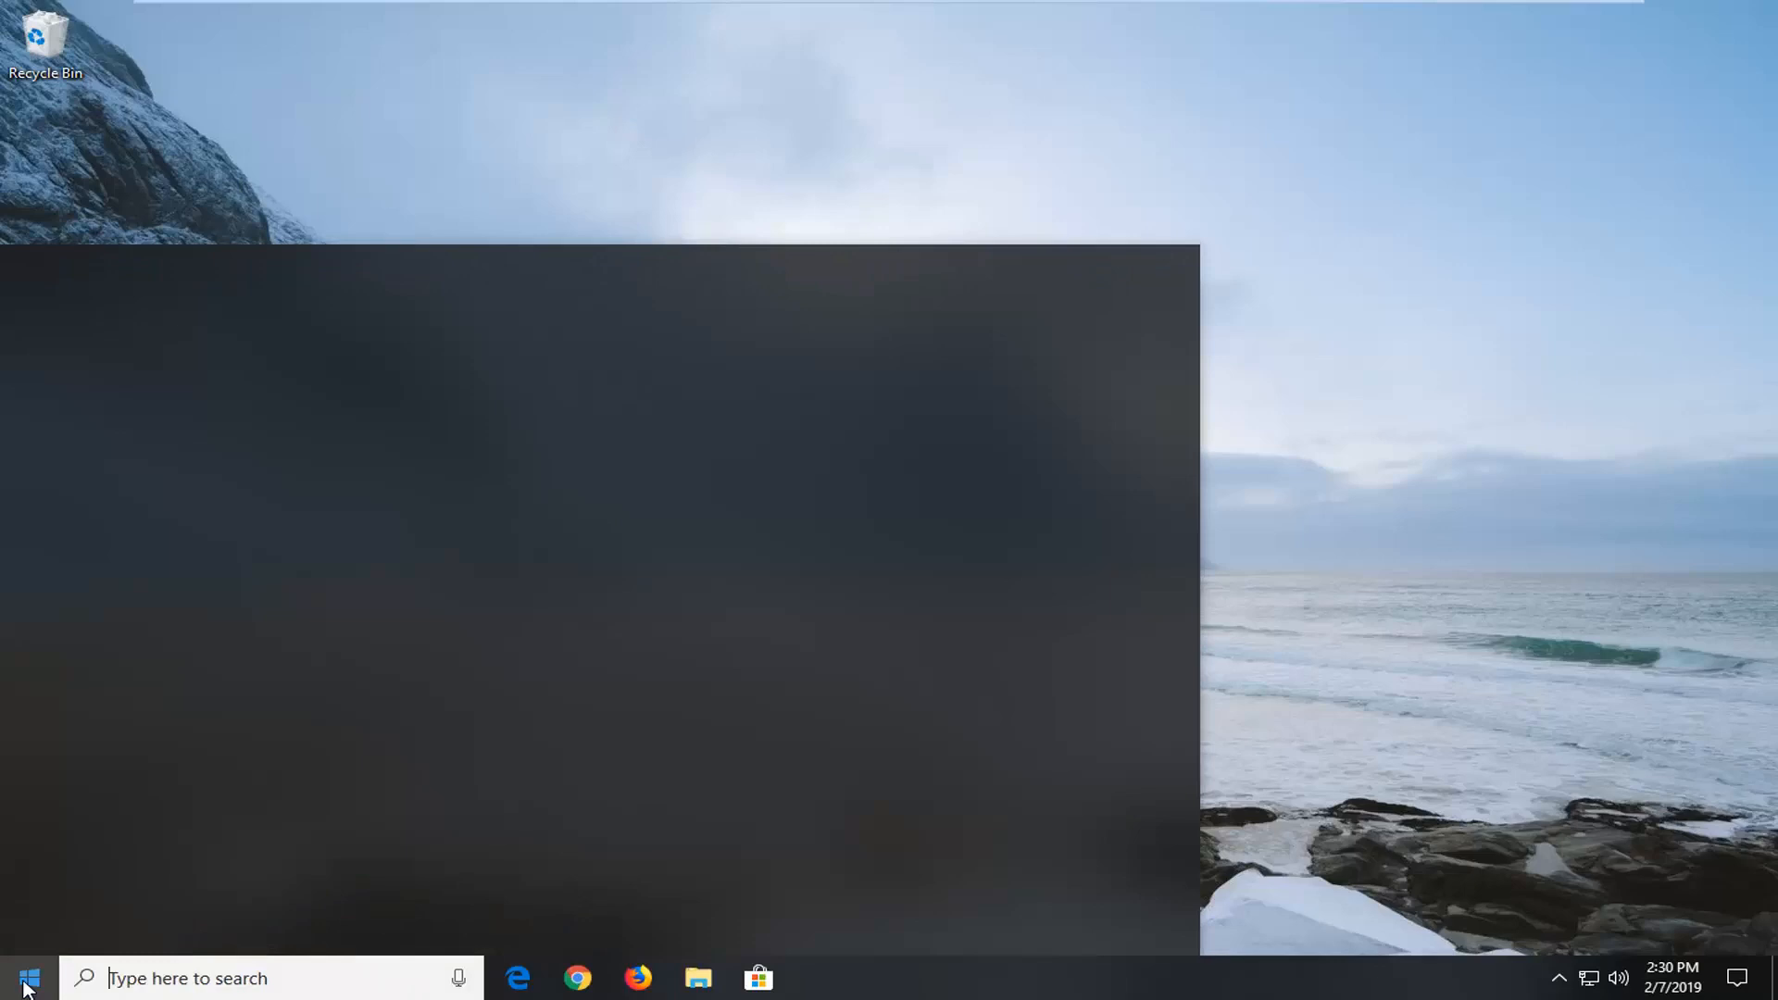
left_click(29, 977)
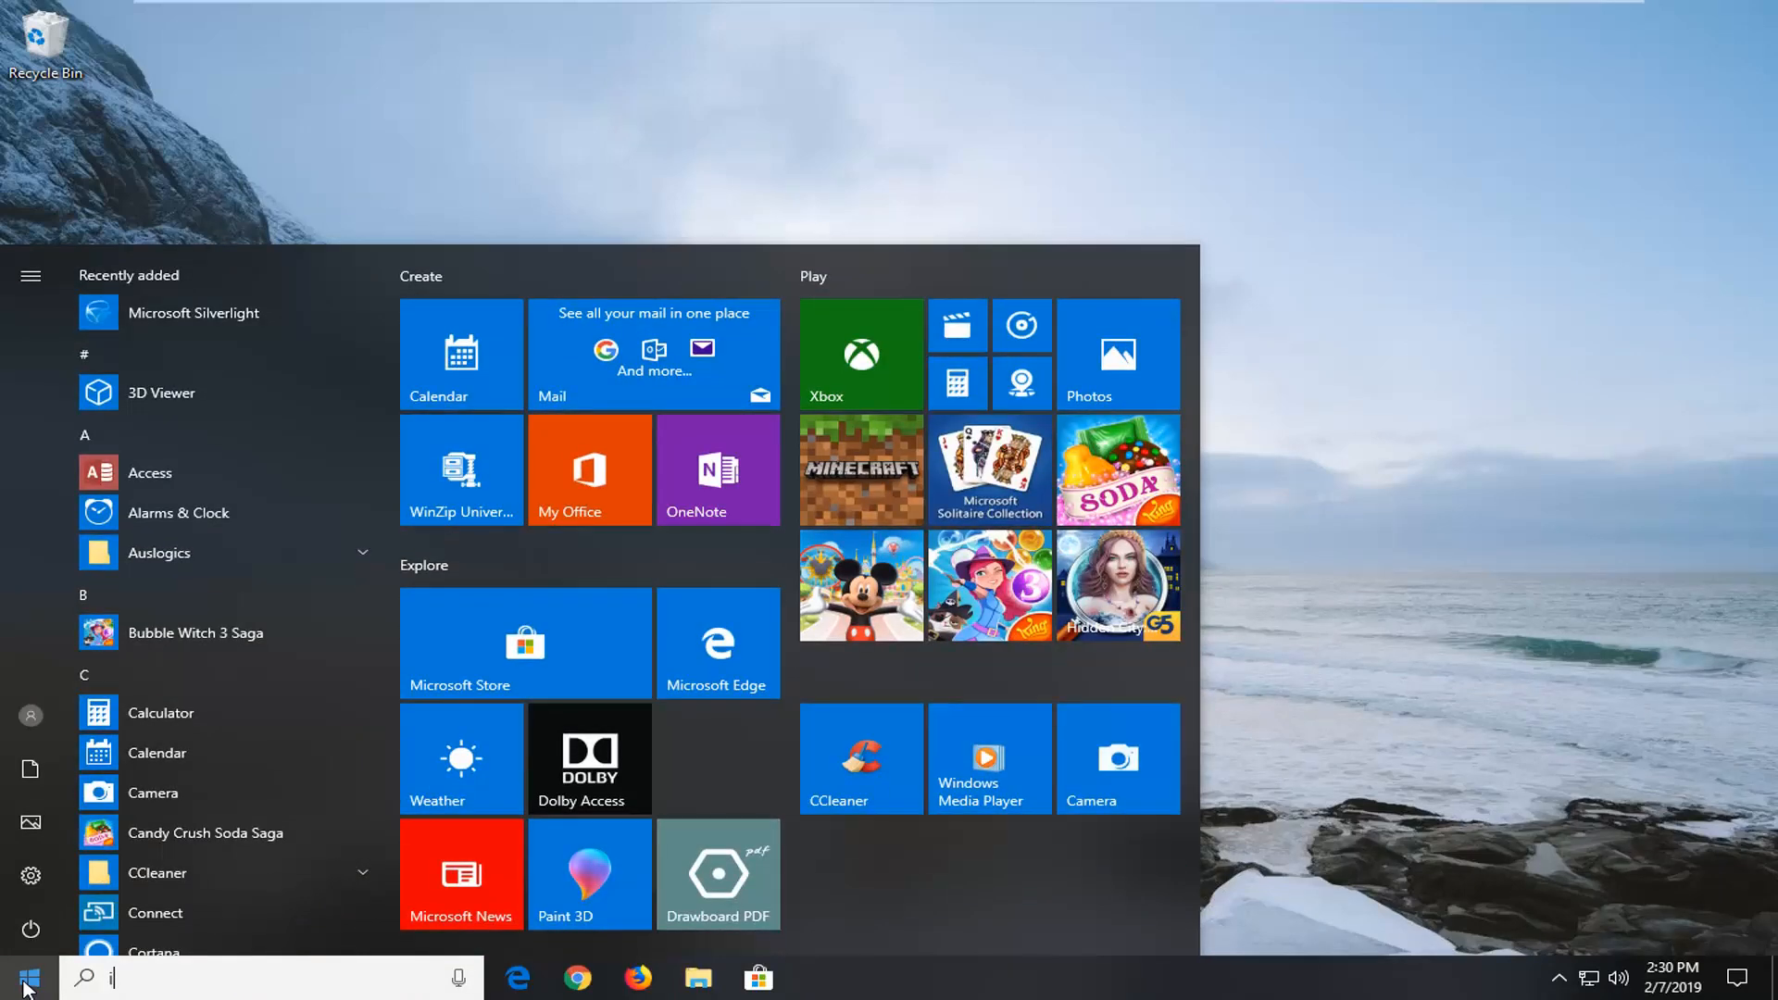
type("internet explorer")
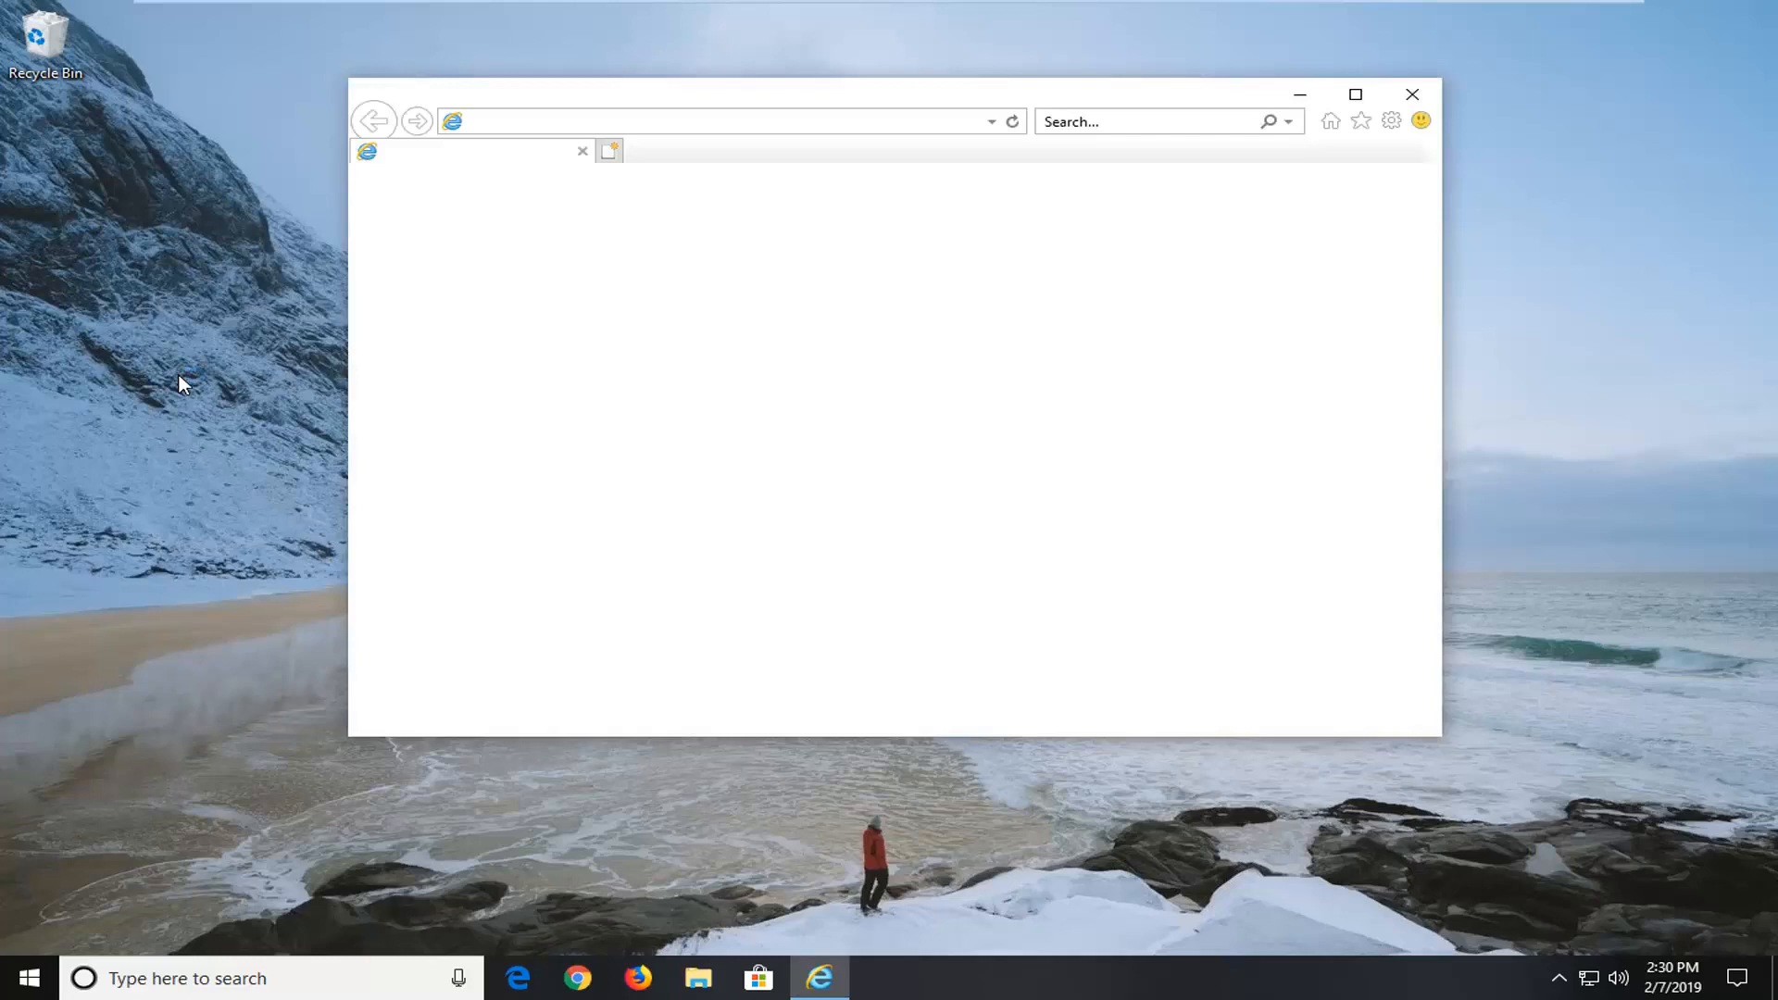
mouse_move(1368, 75)
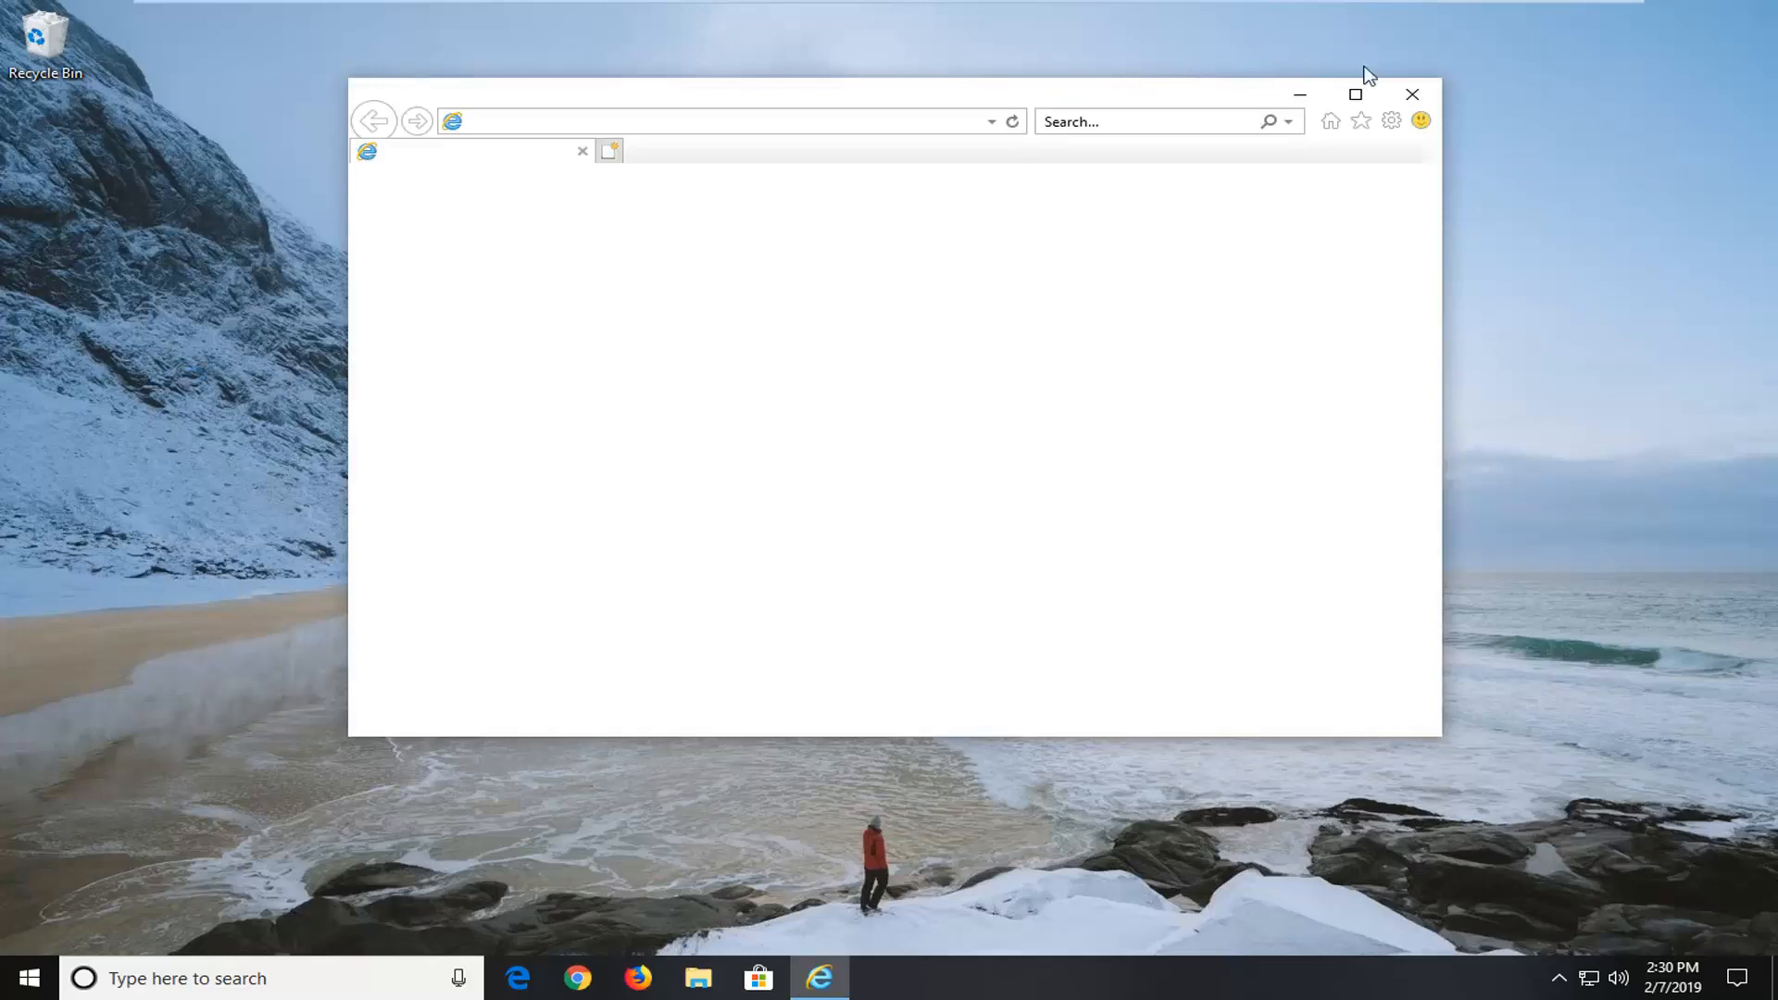
Step: Maximize the Internet Explorer window and show the gear Tools menu
left_click(1354, 95)
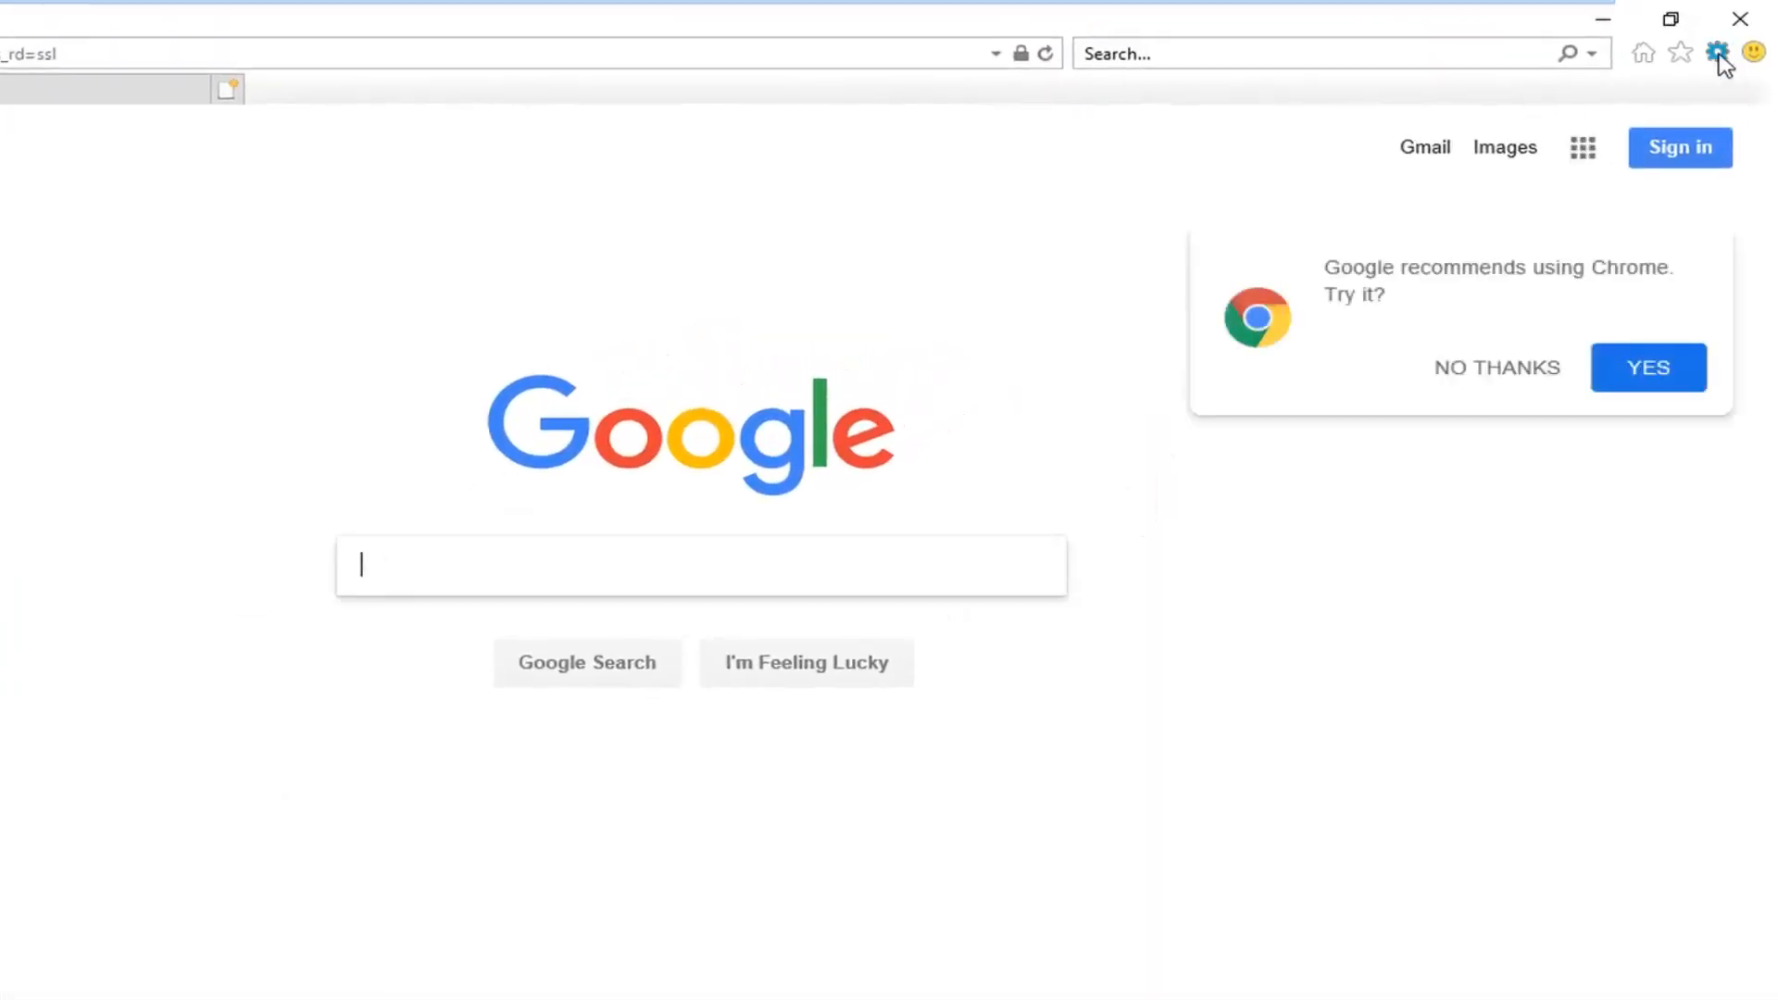
left_click(1717, 52)
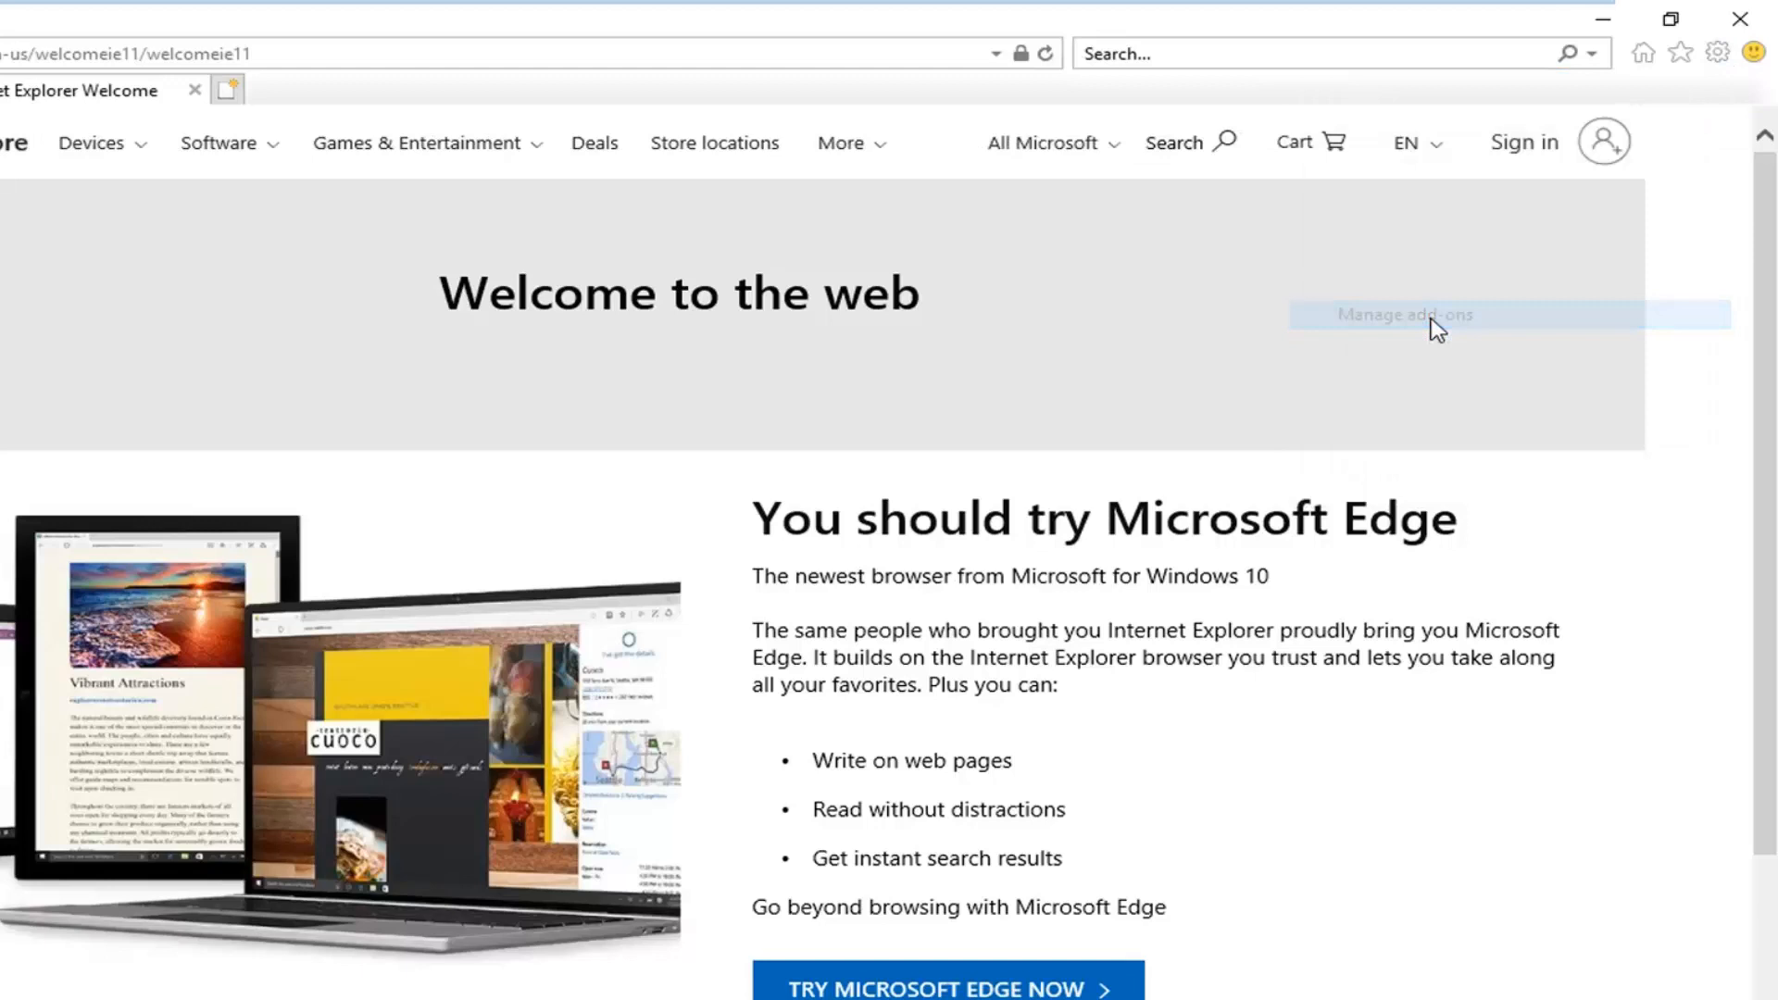
Step: In Manage add-ons, show All add-ons, then disable and re-enable Microsoft Silverlight
left_click(1404, 314)
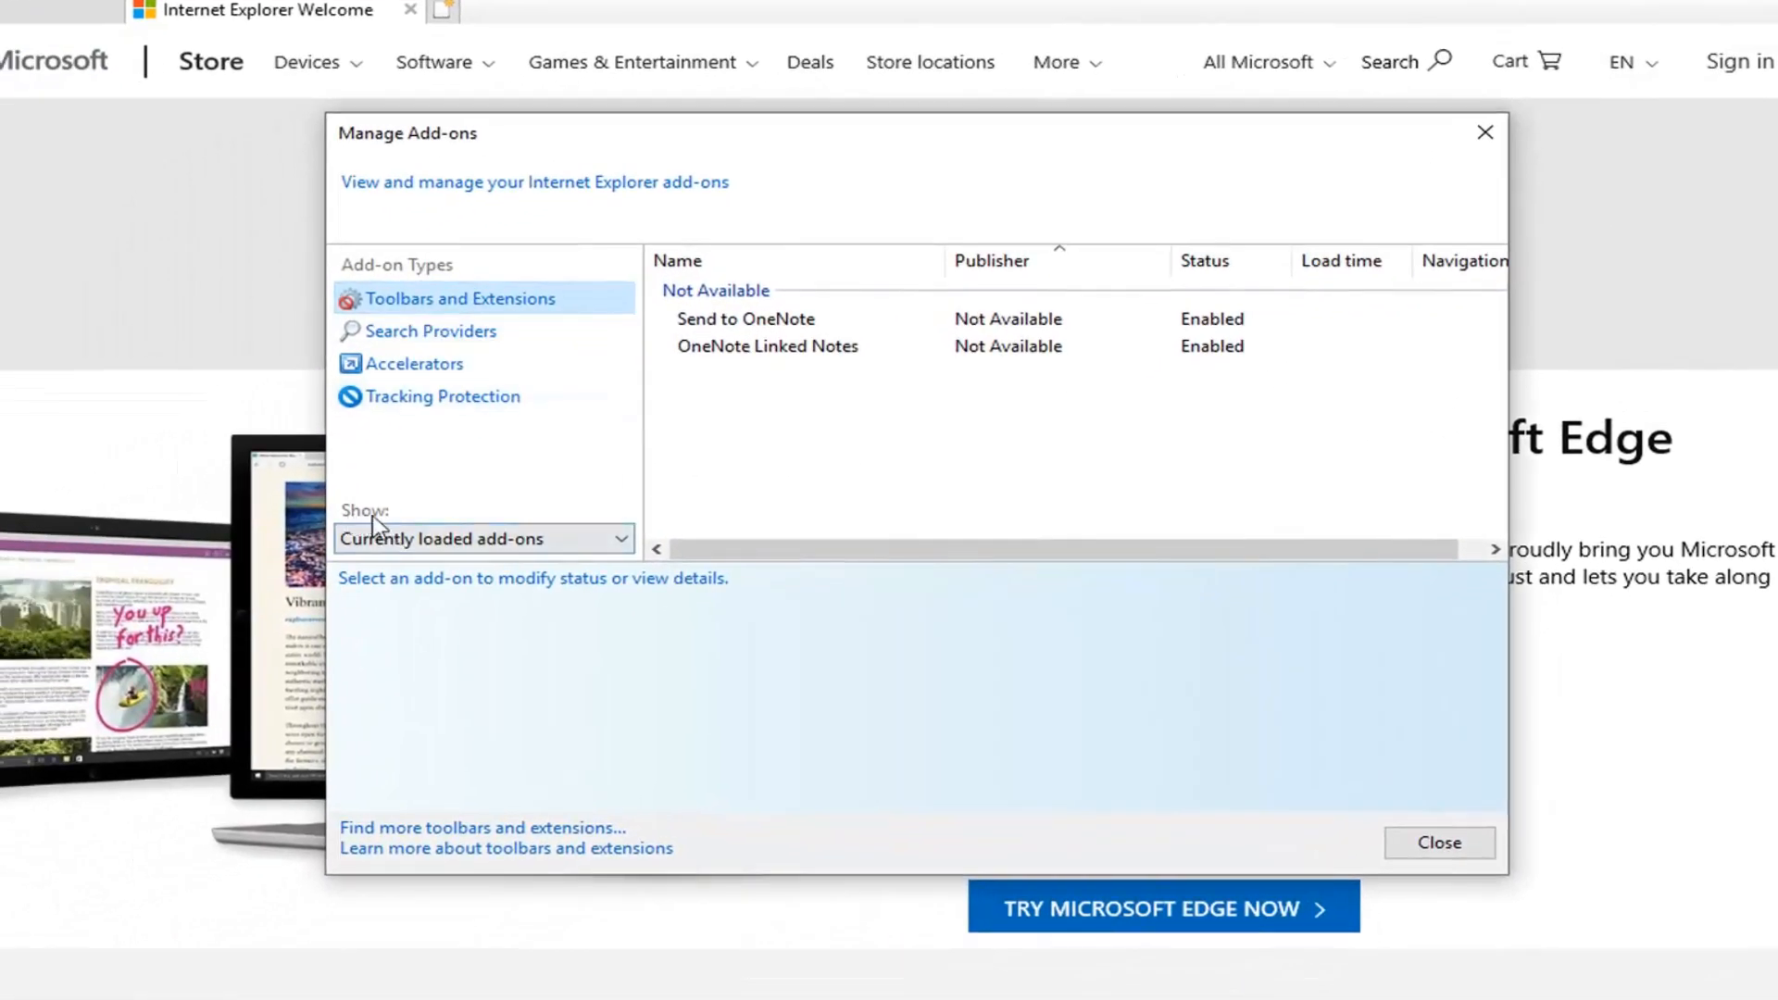
left_click(483, 537)
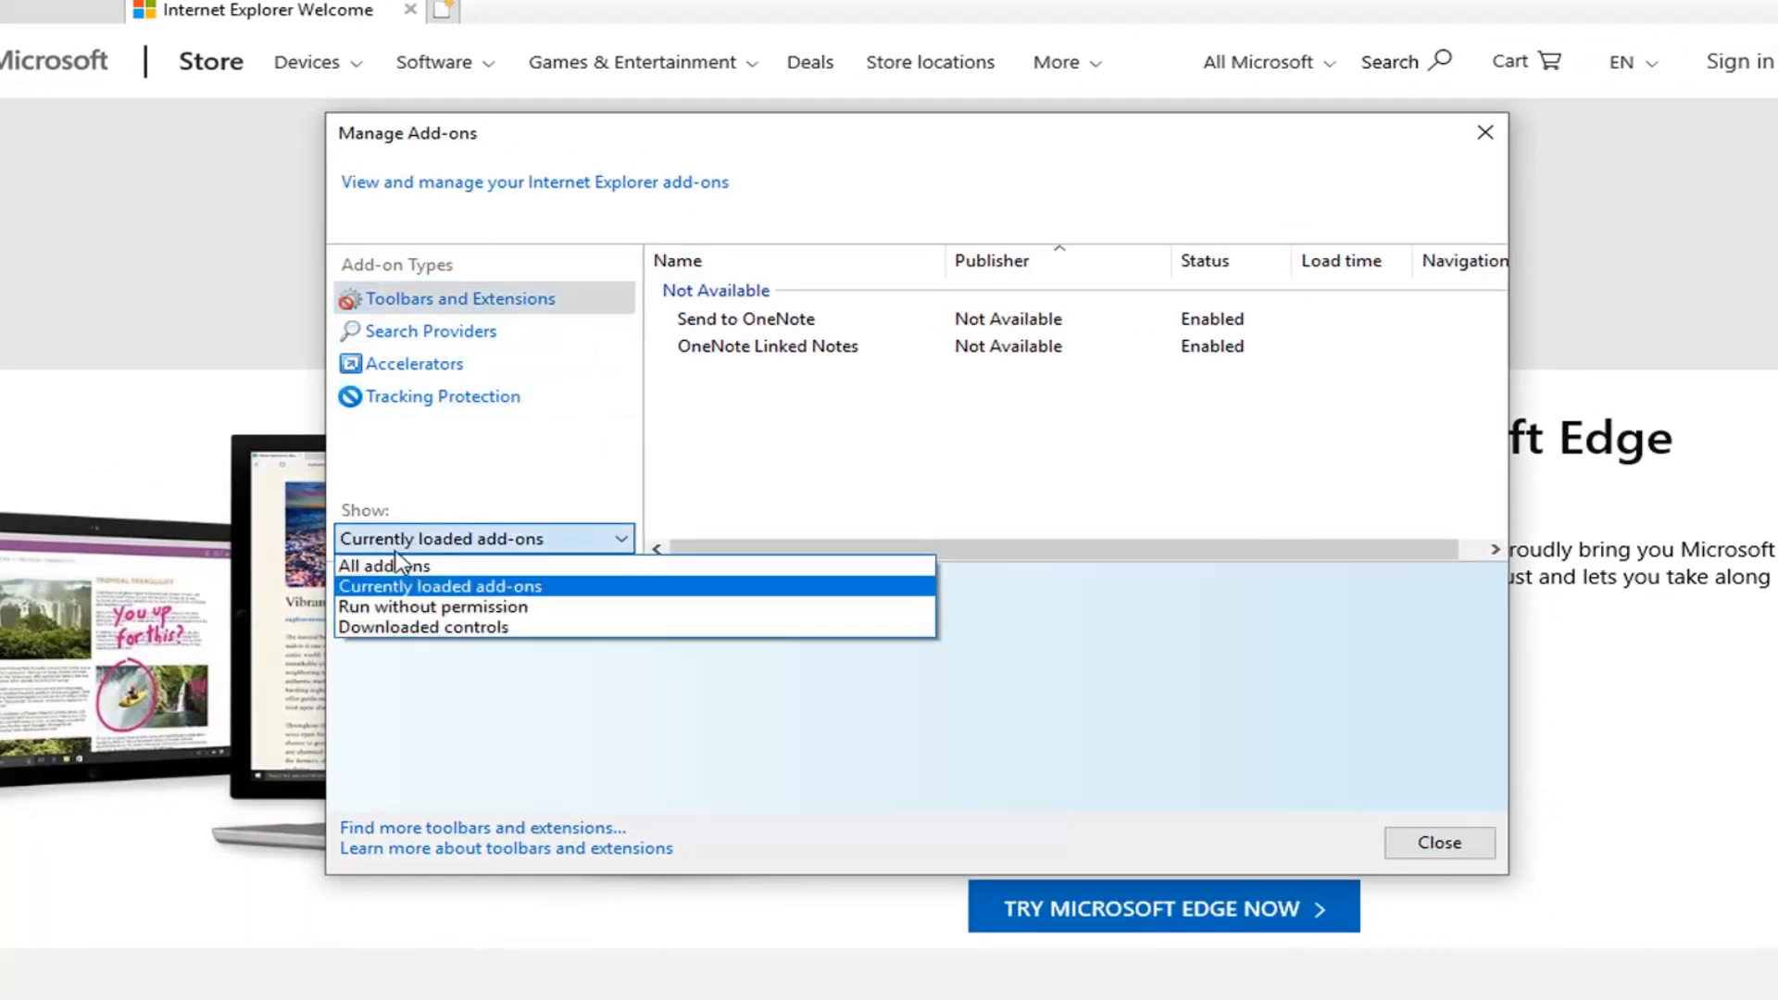
left_click(385, 565)
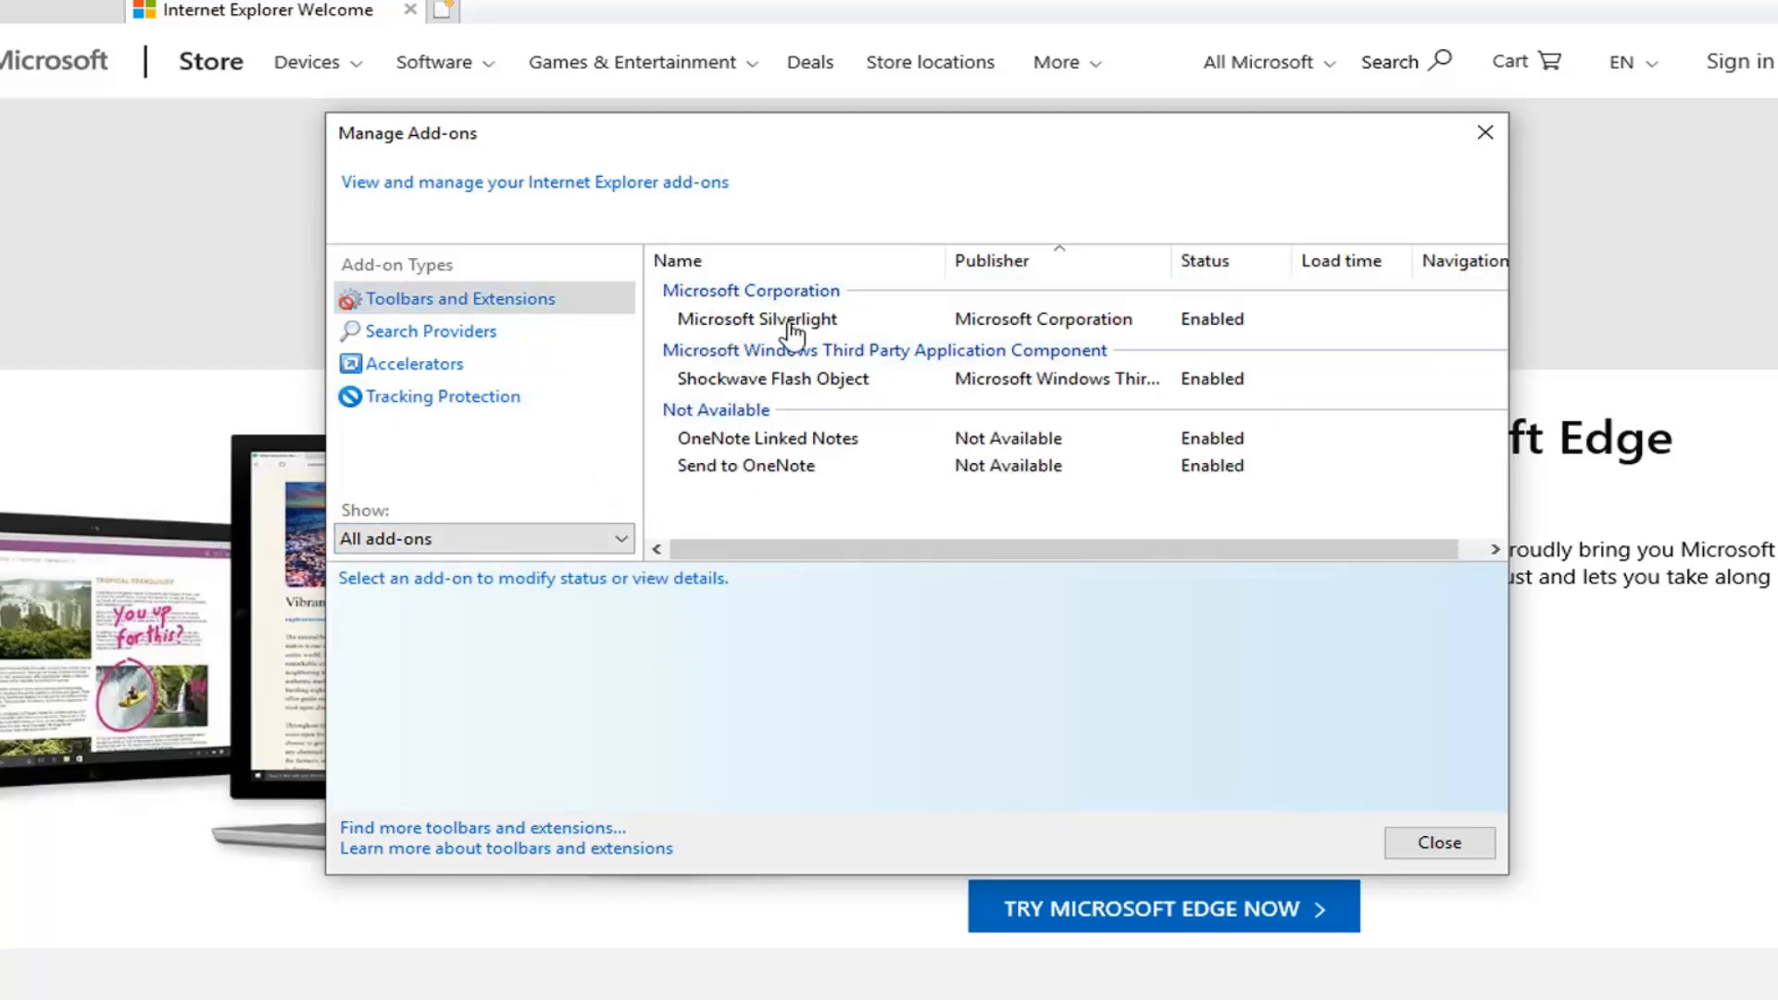
left_click(756, 318)
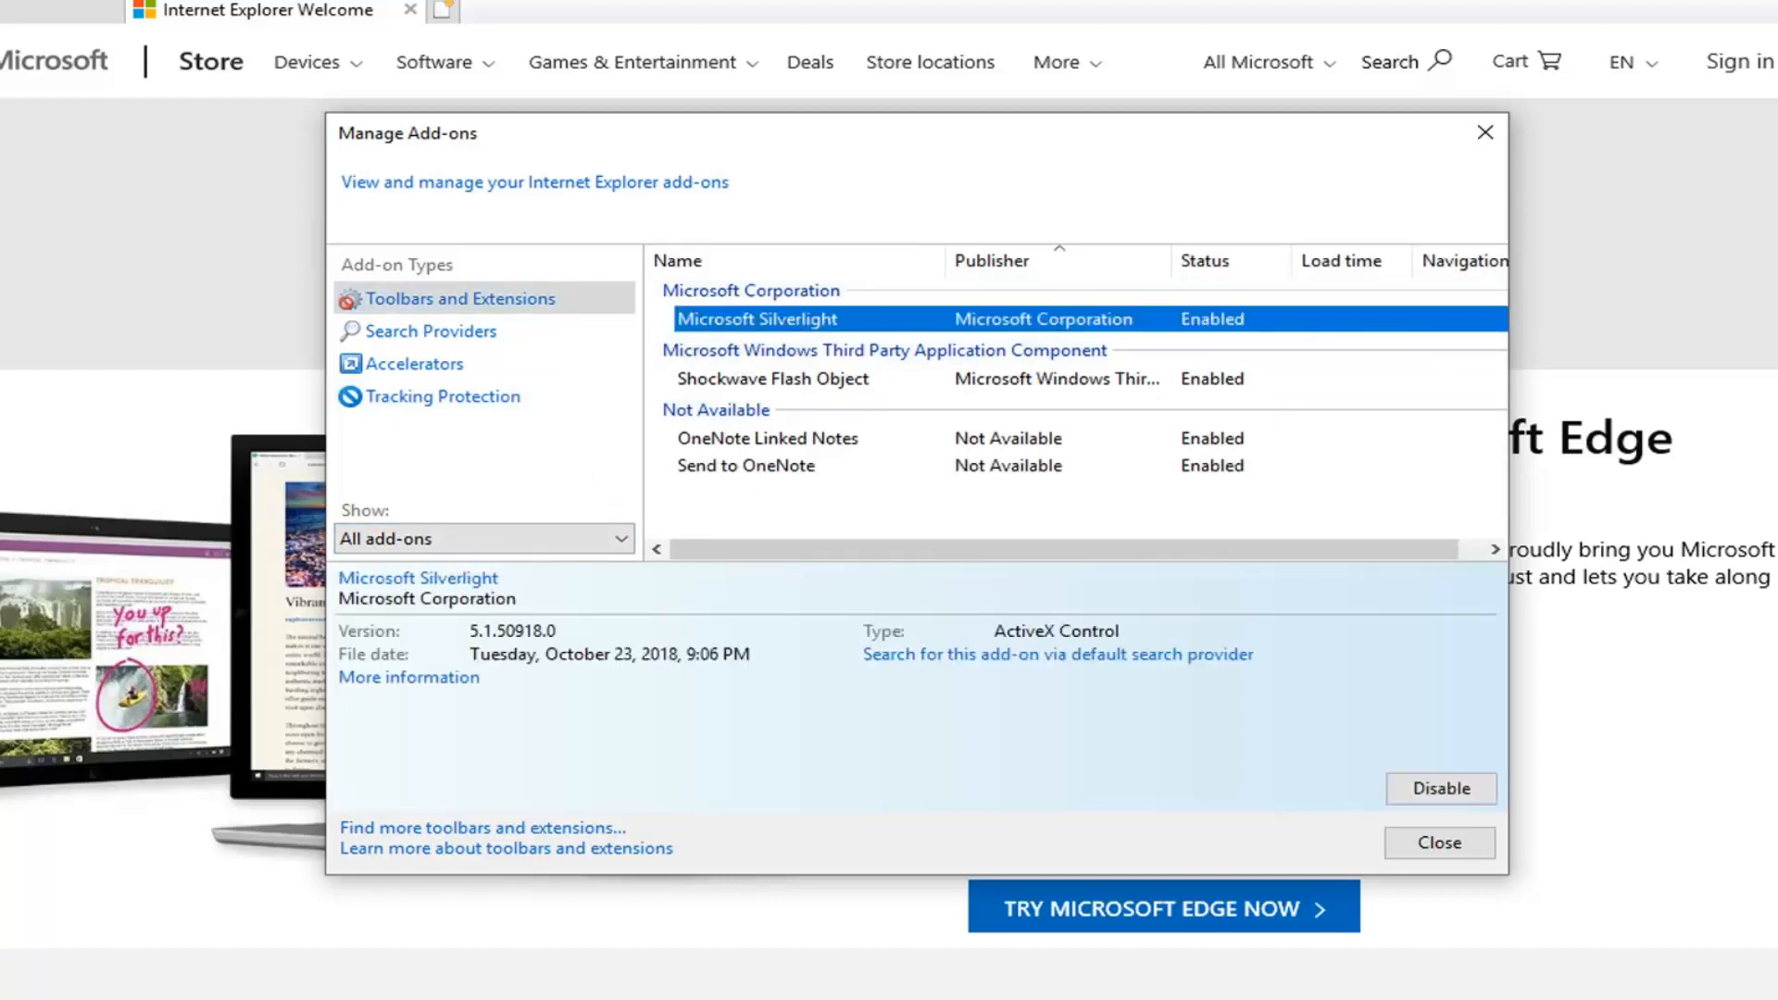
left_click(1439, 788)
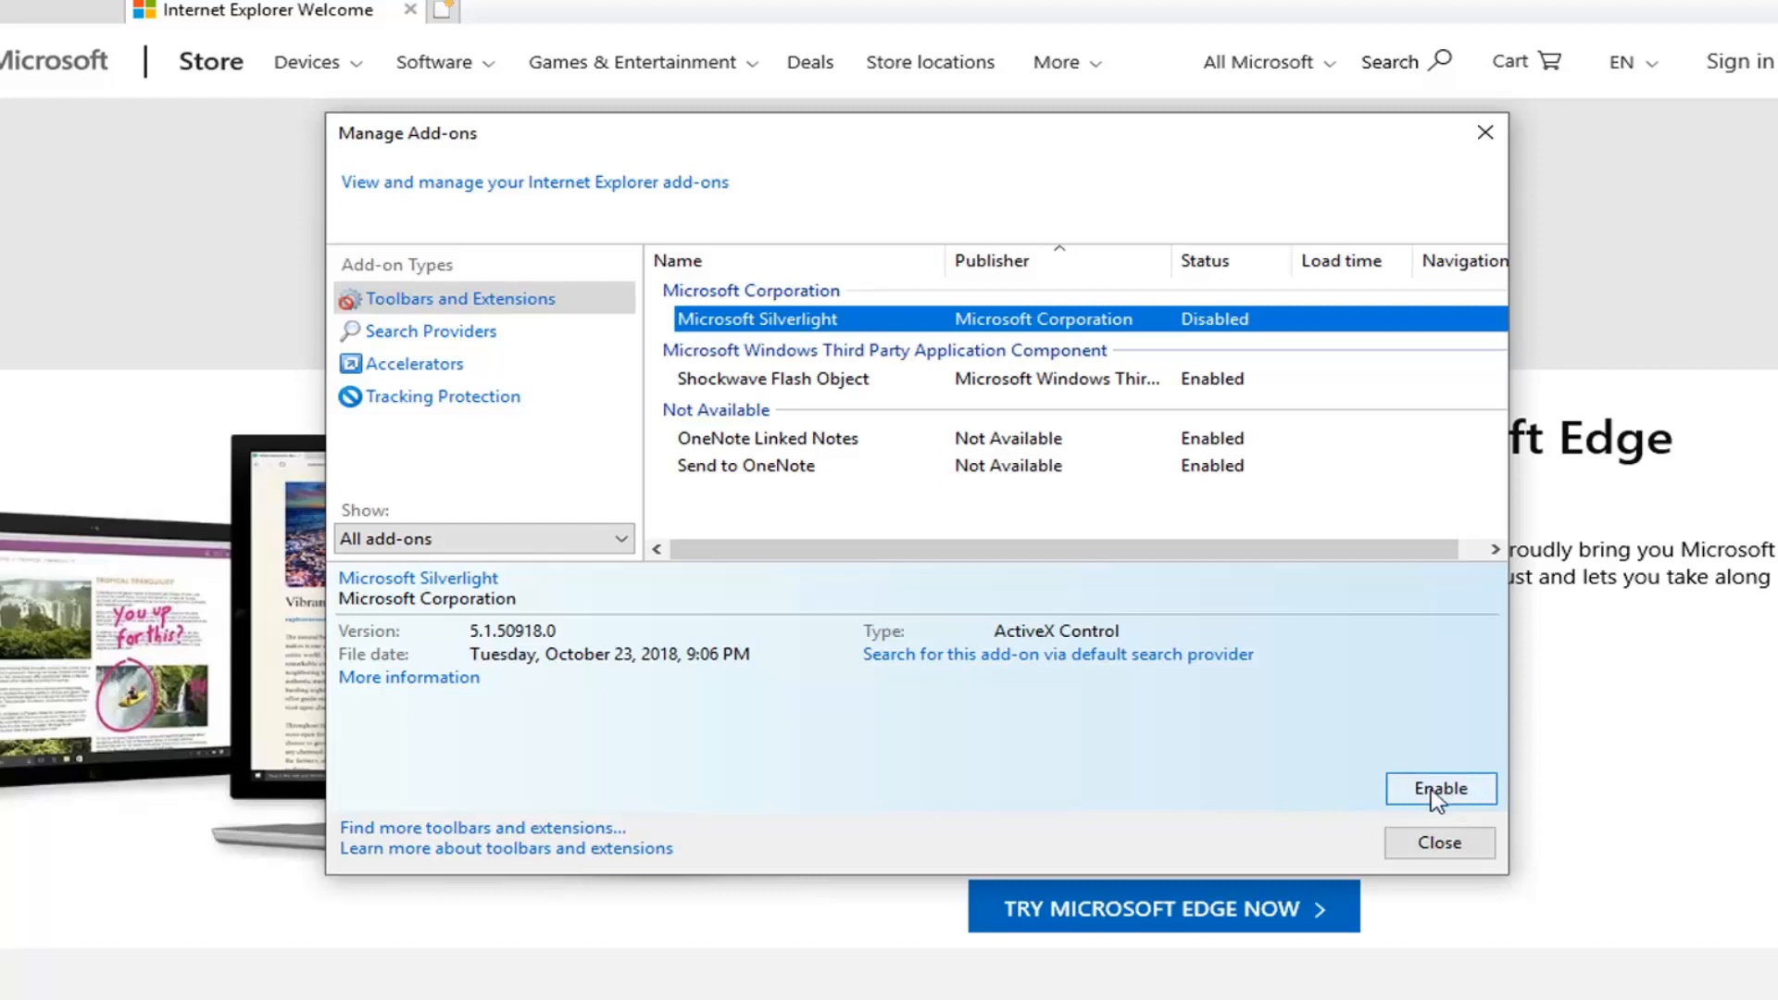
left_click(1439, 788)
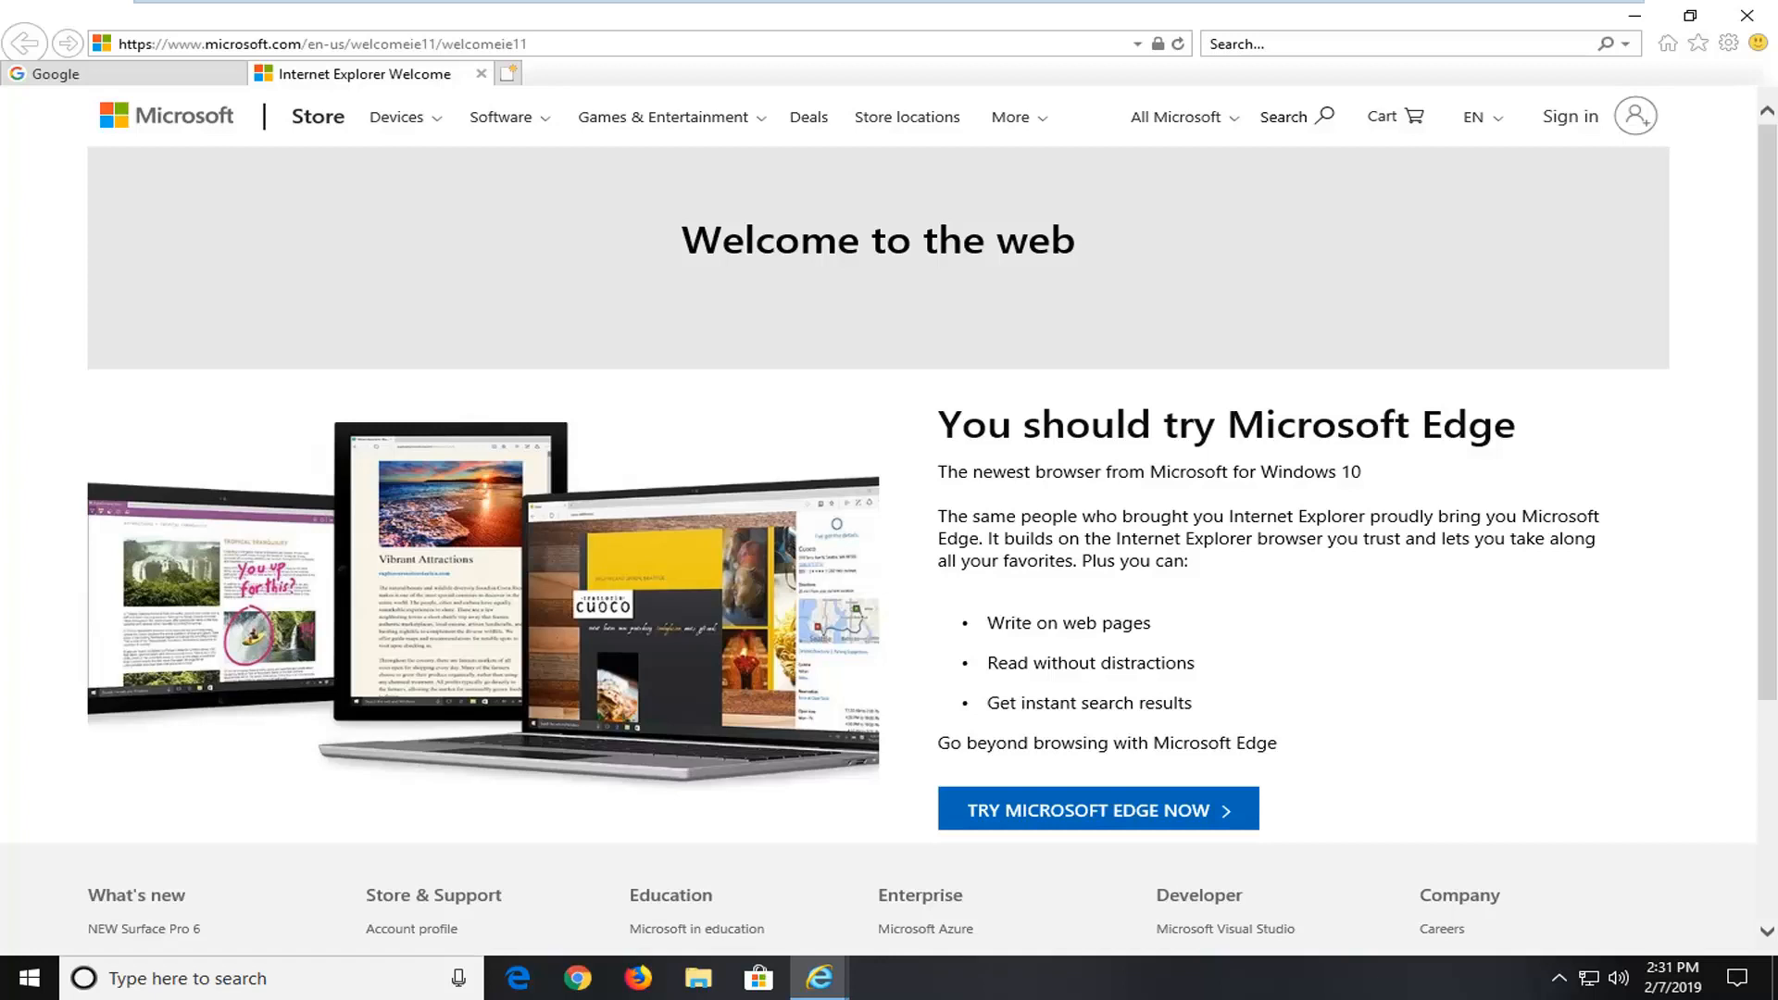
Step: Bring up Internet Options from the Tools menu on its Advanced tab
left_click(1731, 43)
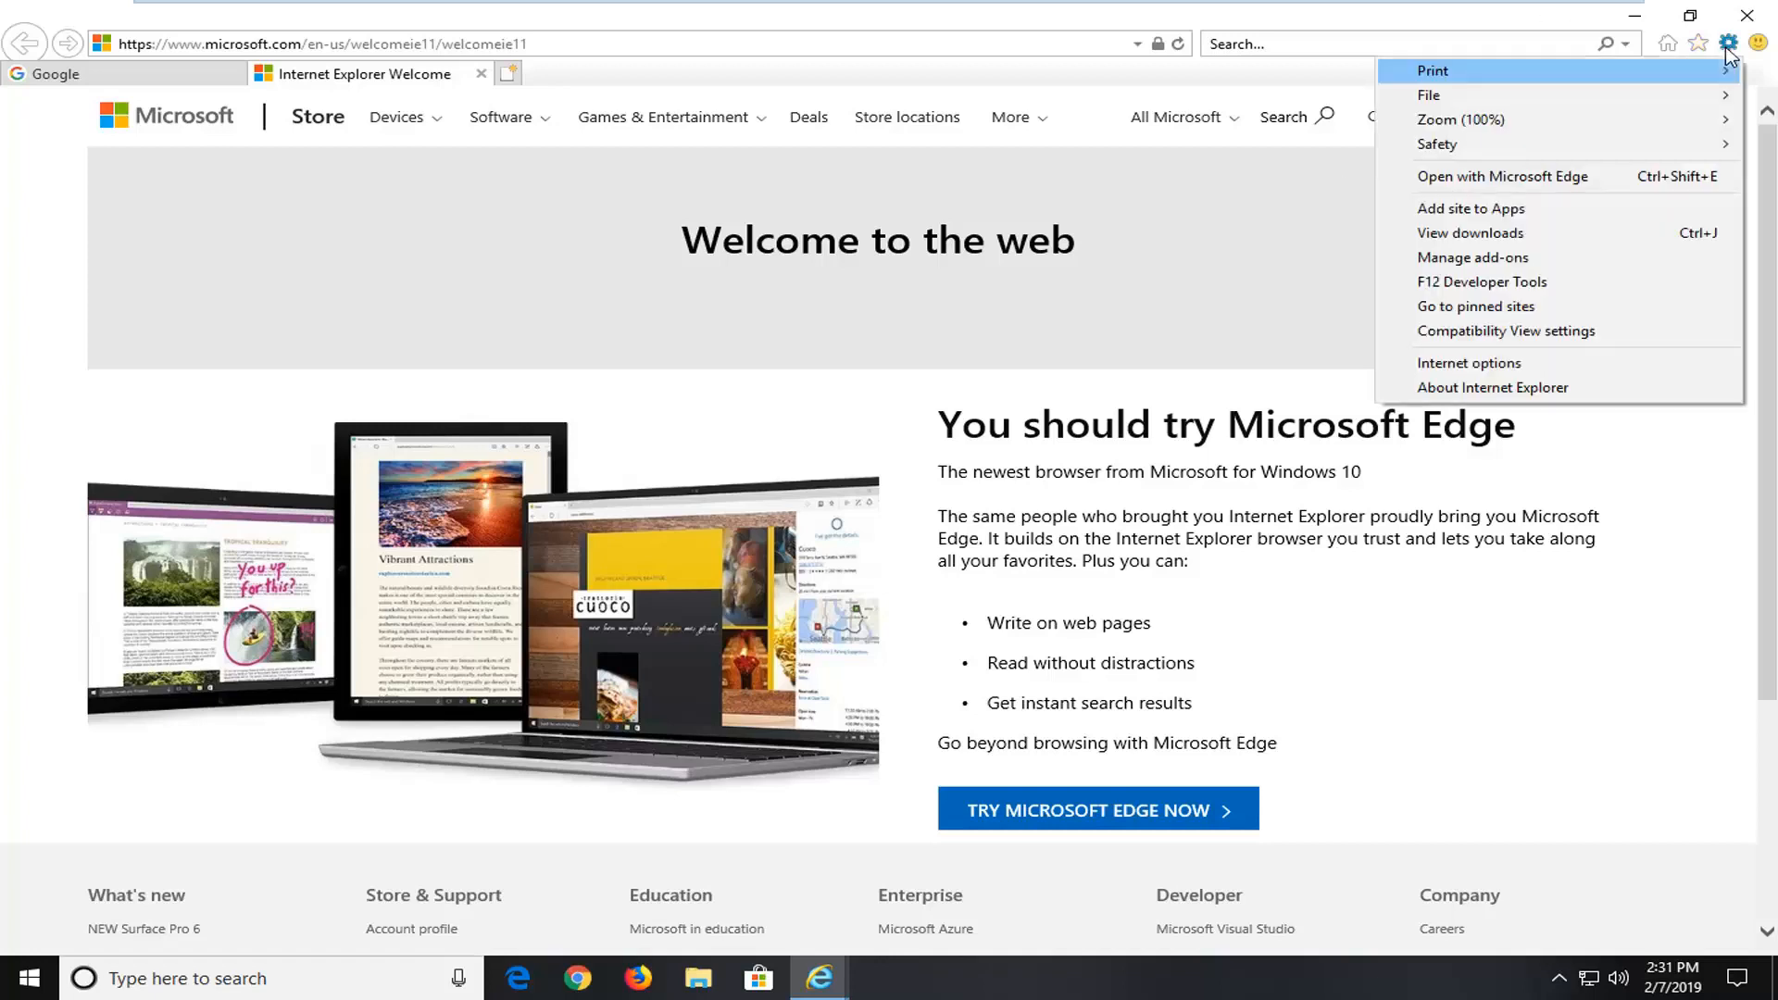
mouse_move(1623, 152)
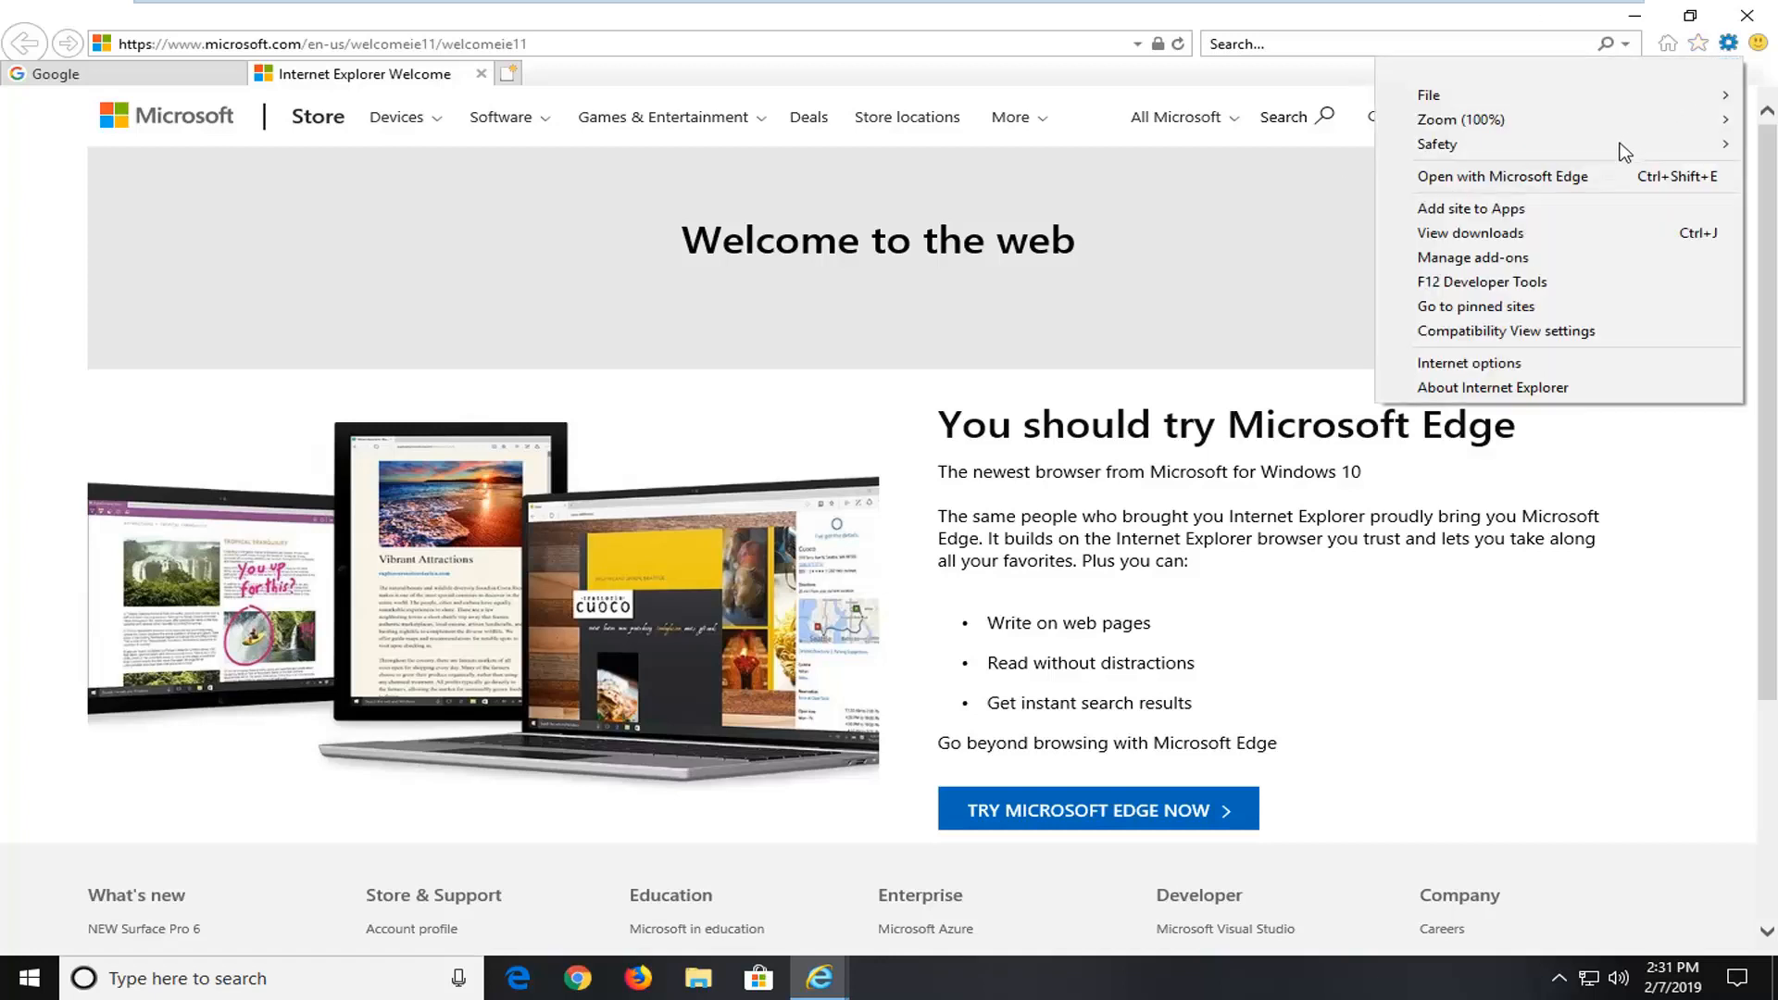
mouse_move(1469, 363)
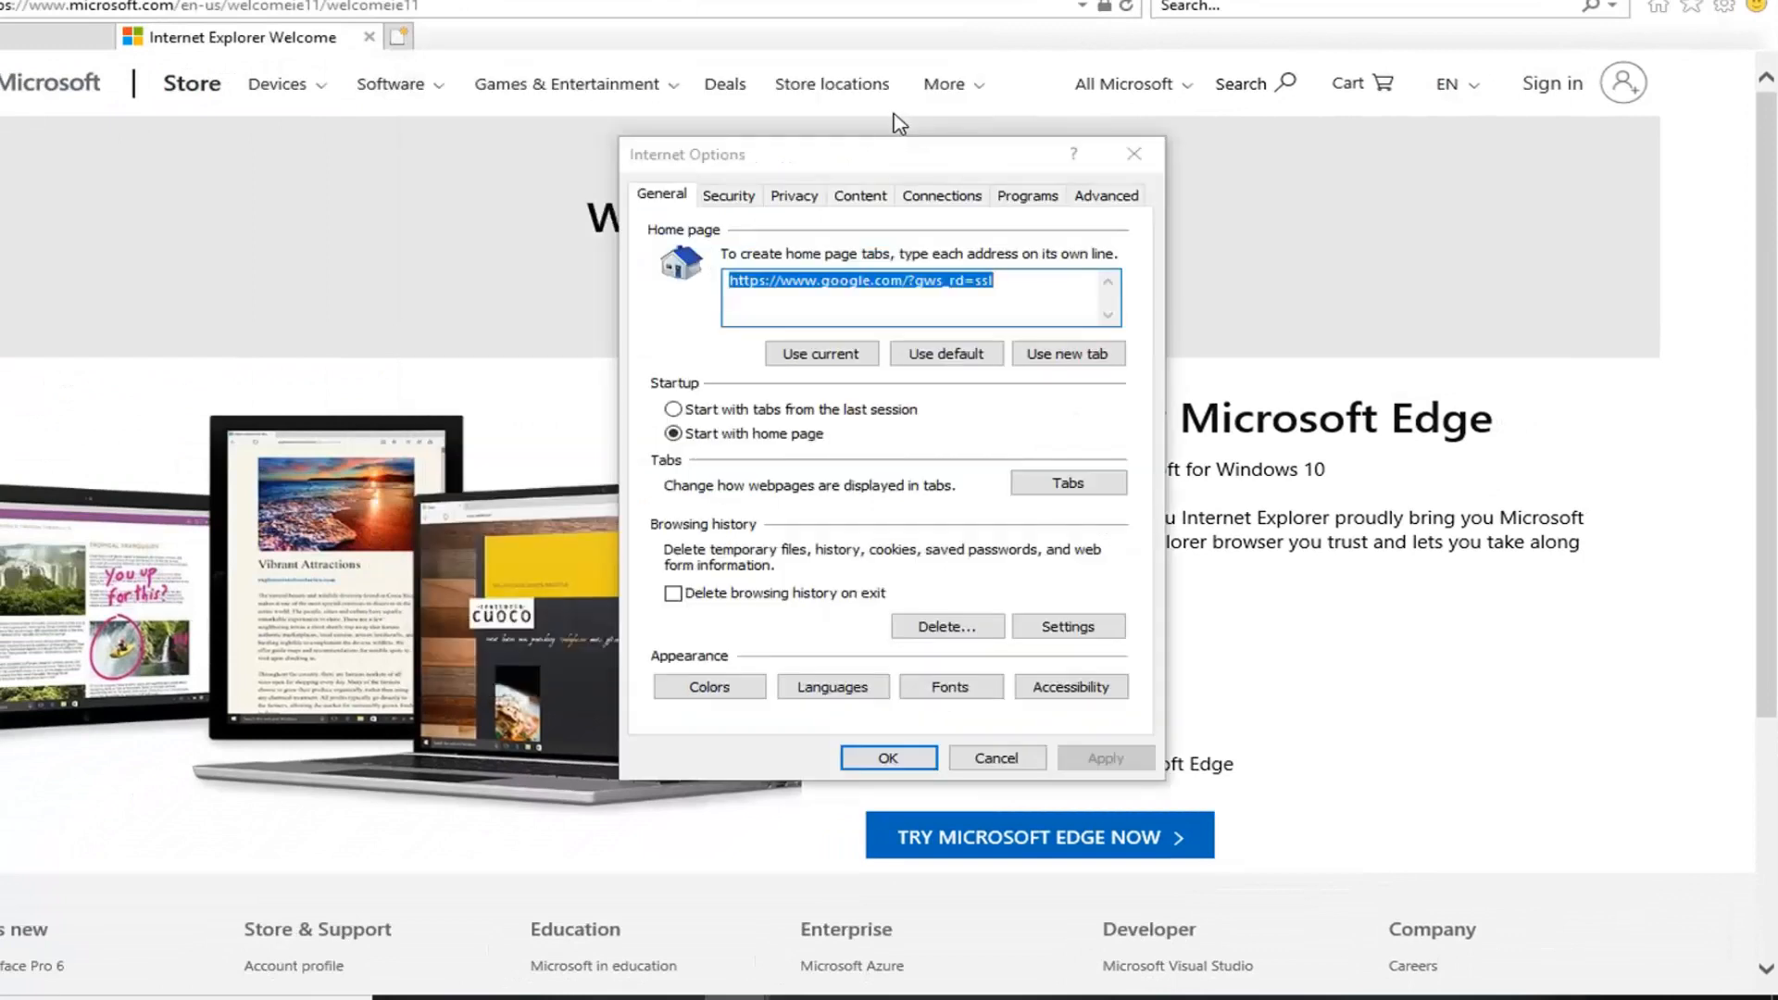
left_click(1104, 195)
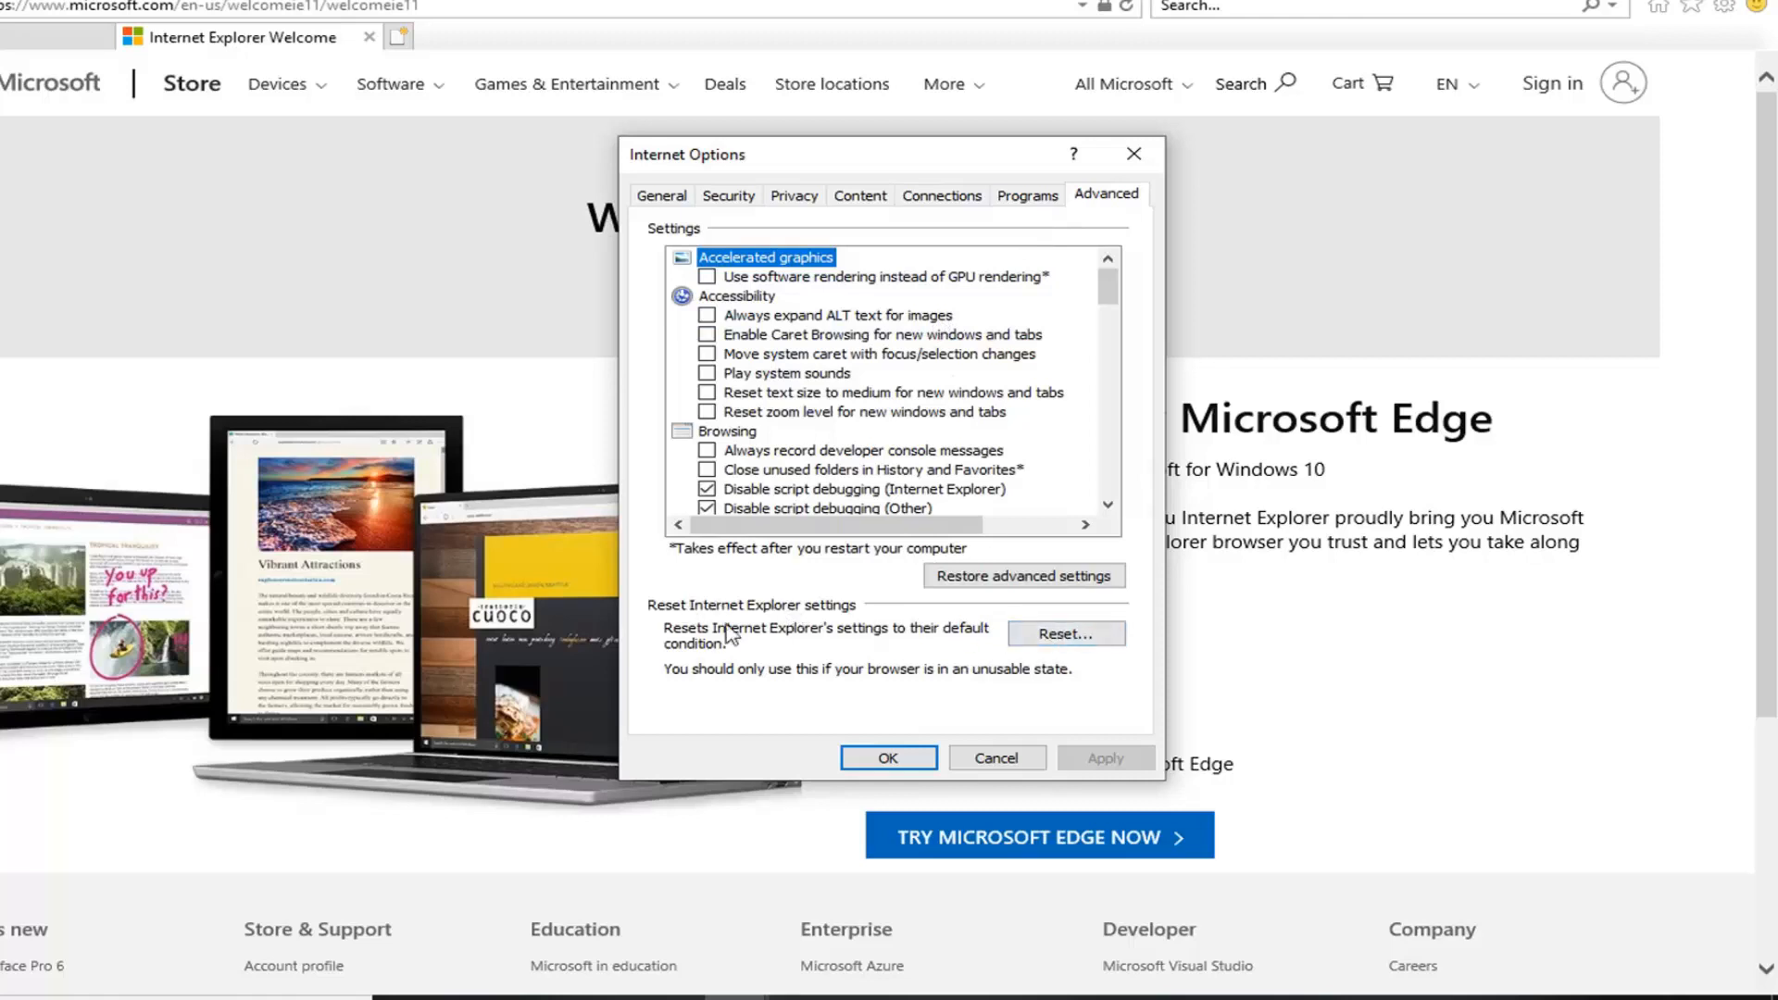
mouse_move(980, 657)
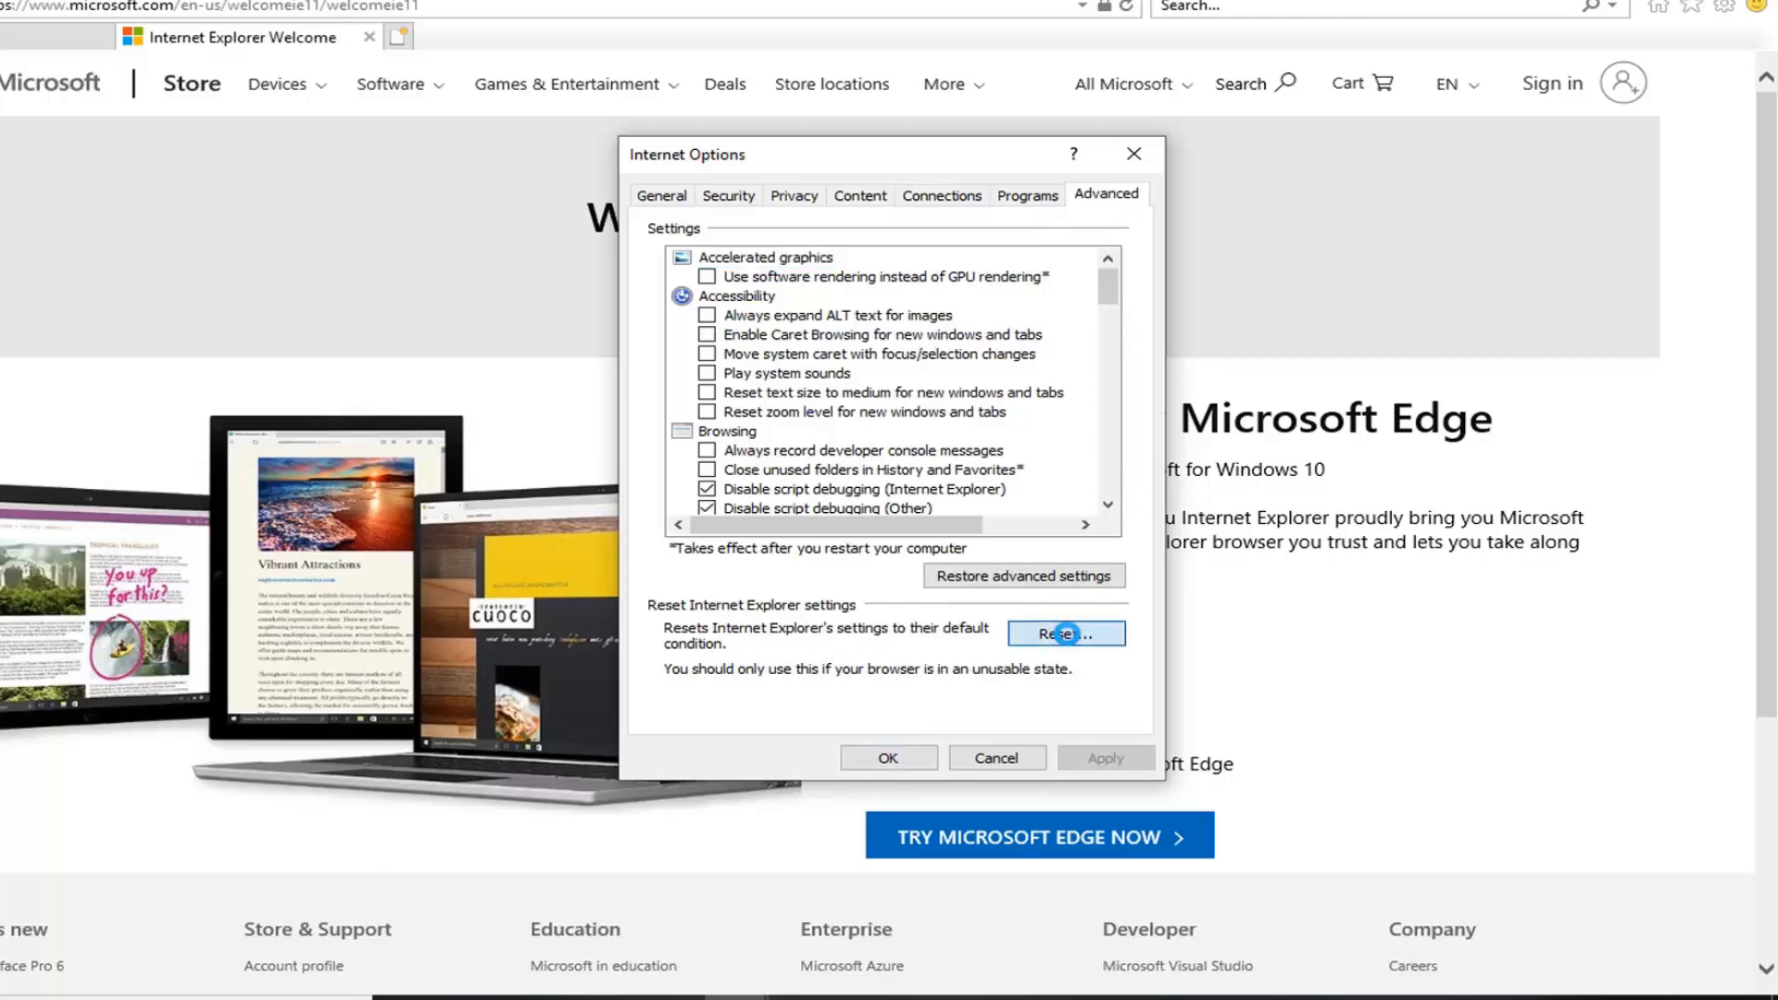
Step: Choose Reset under 'Reset Internet Explorer settings' on the Advanced tab
left_click(1064, 632)
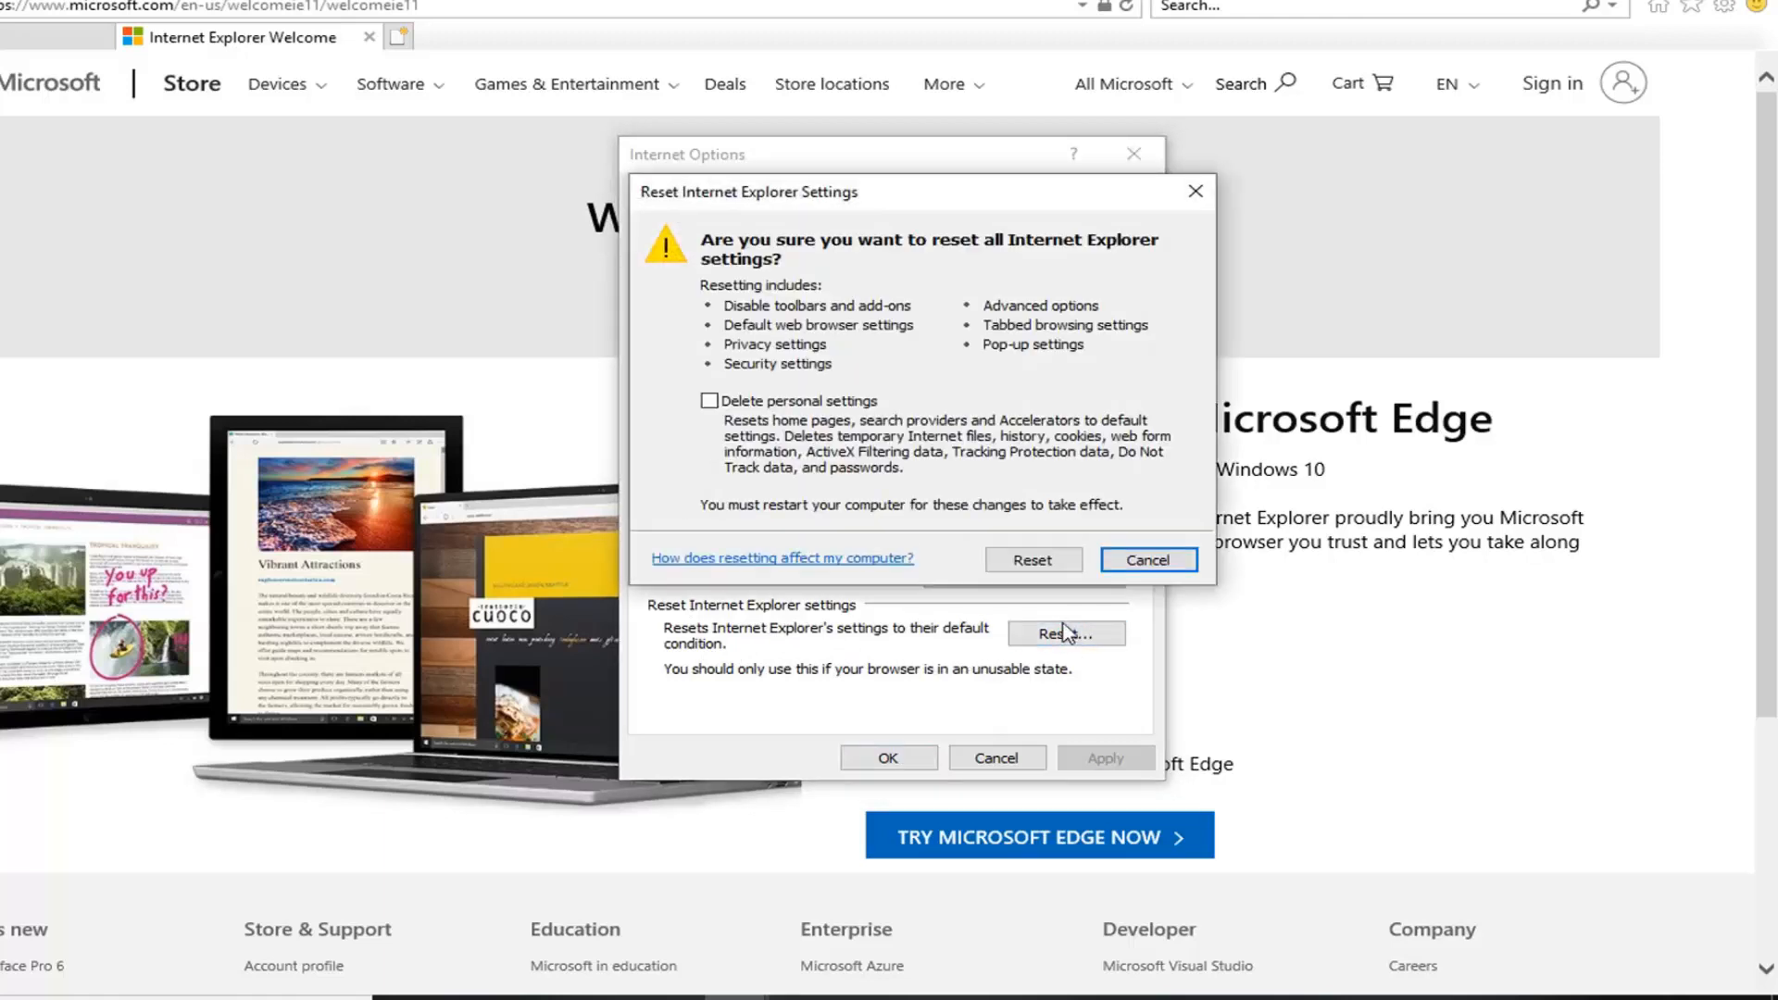
Step: Reset Internet Explorer with 'Delete personal settings' ticked
left_click(708, 400)
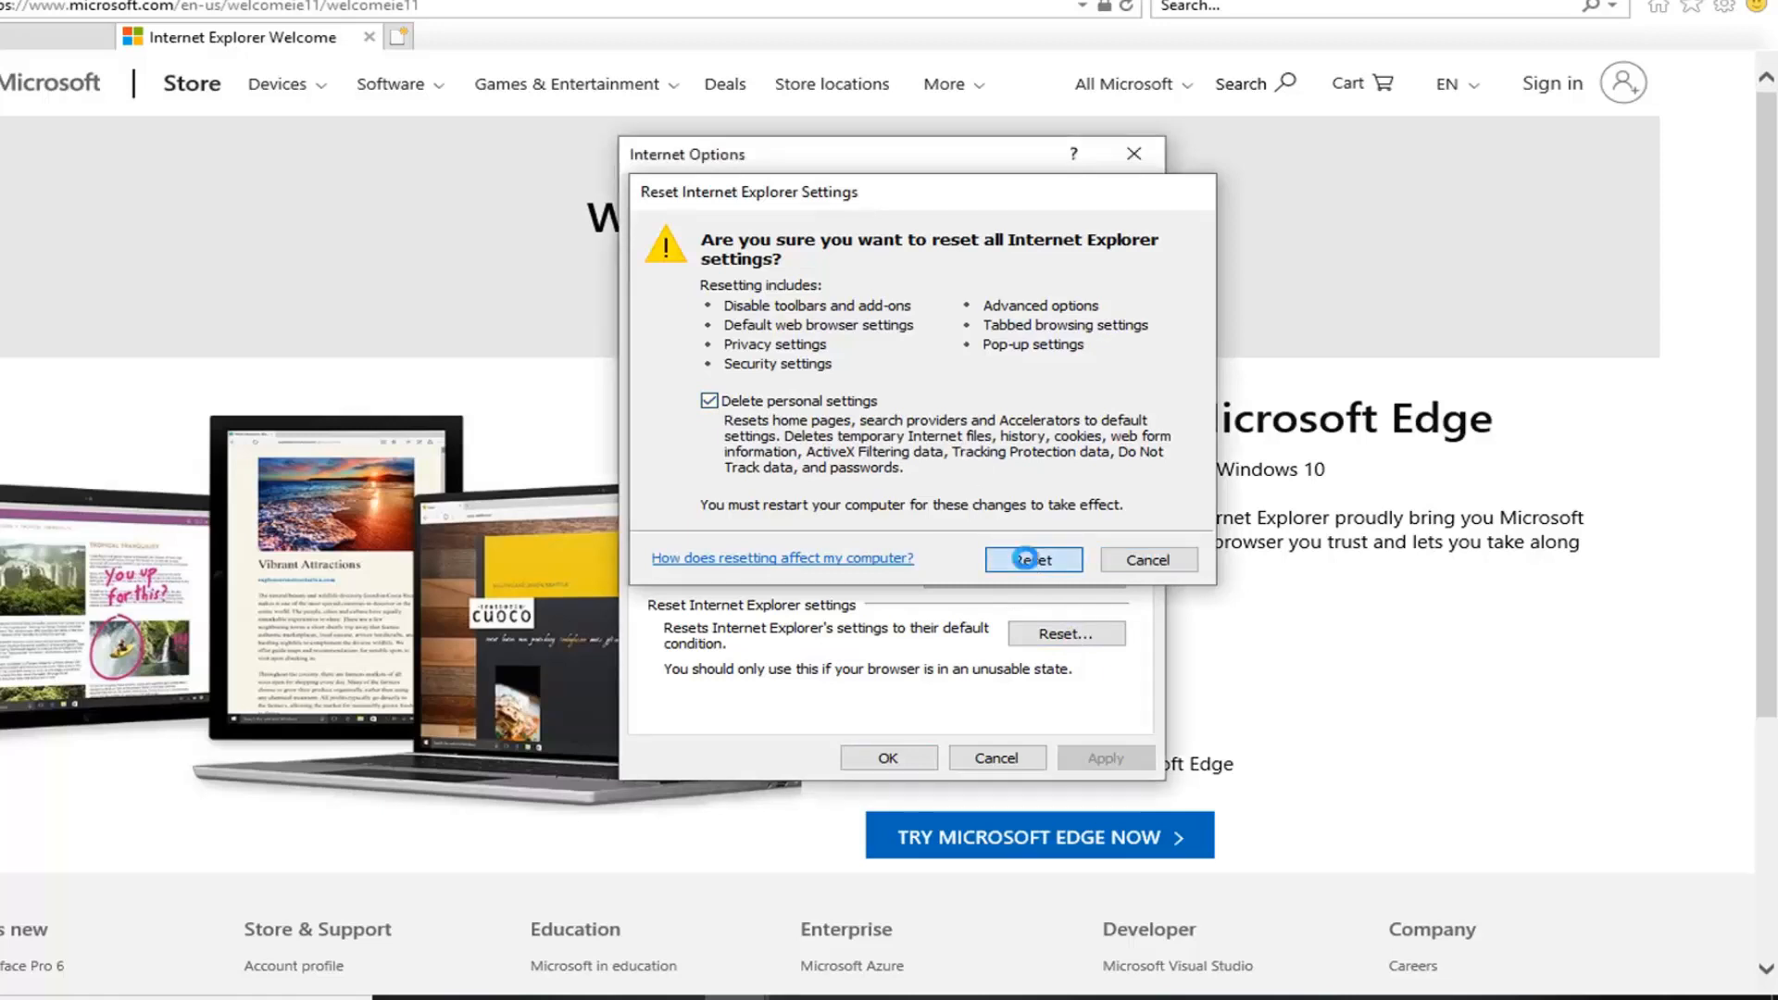
left_click(1033, 558)
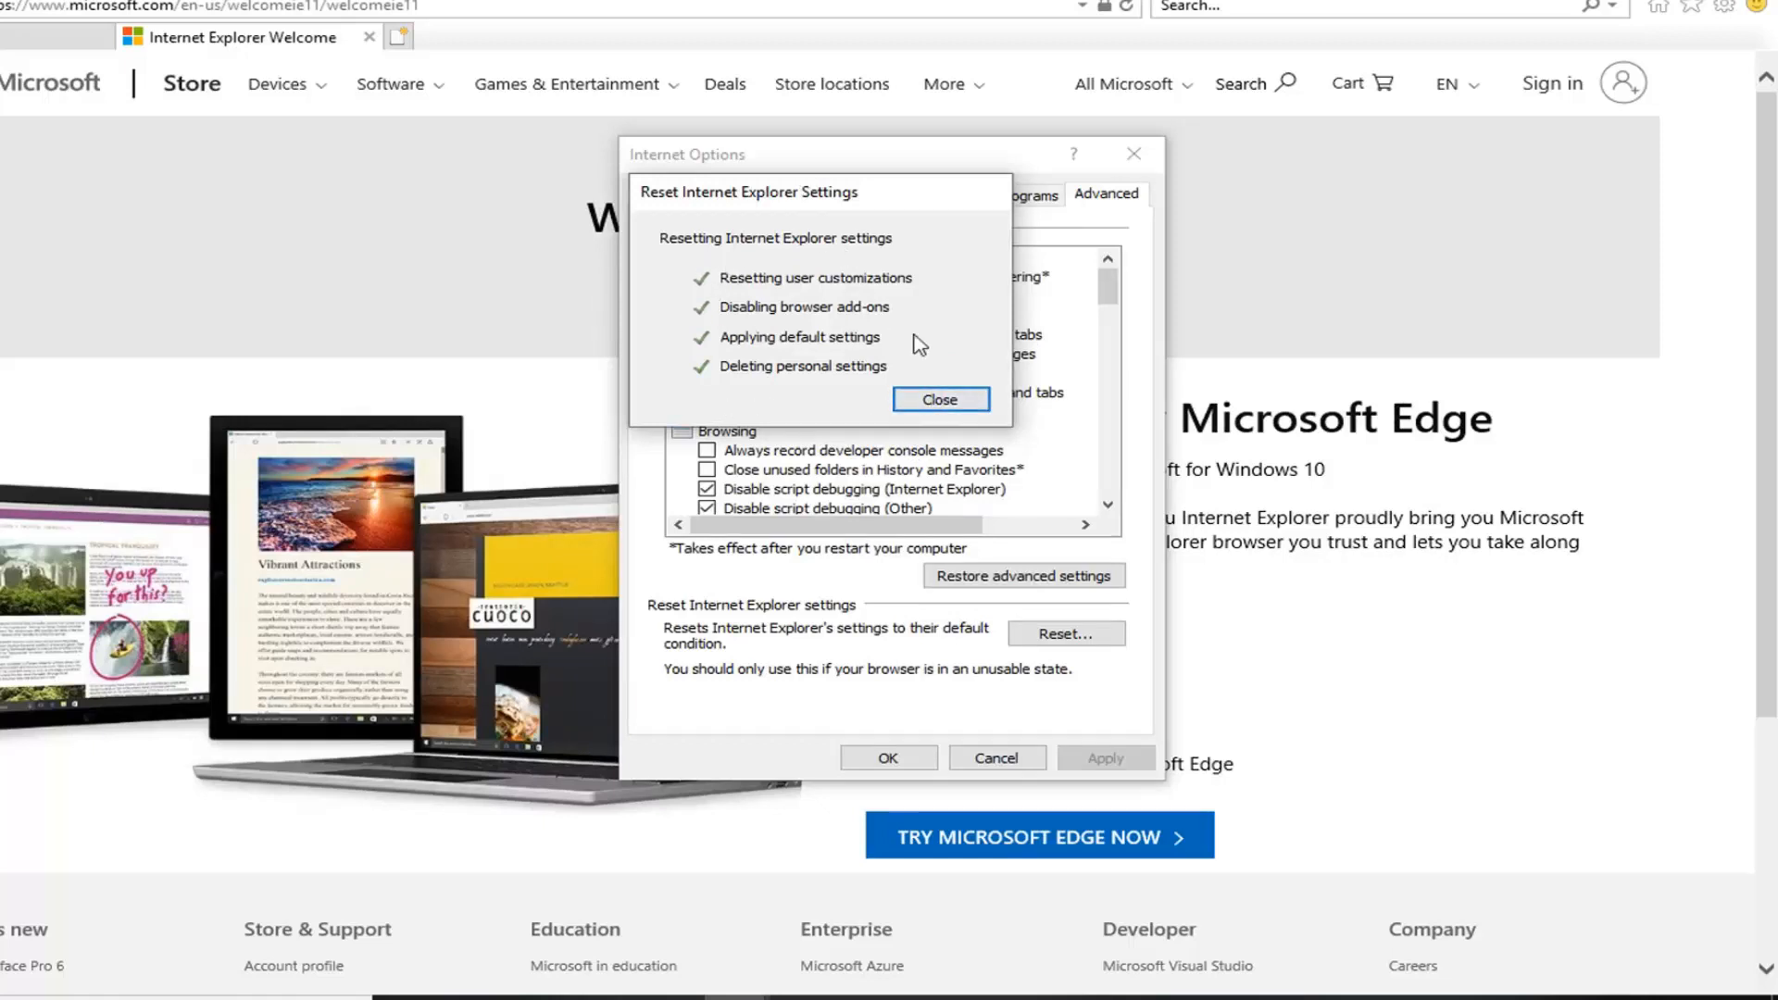
left_click(939, 399)
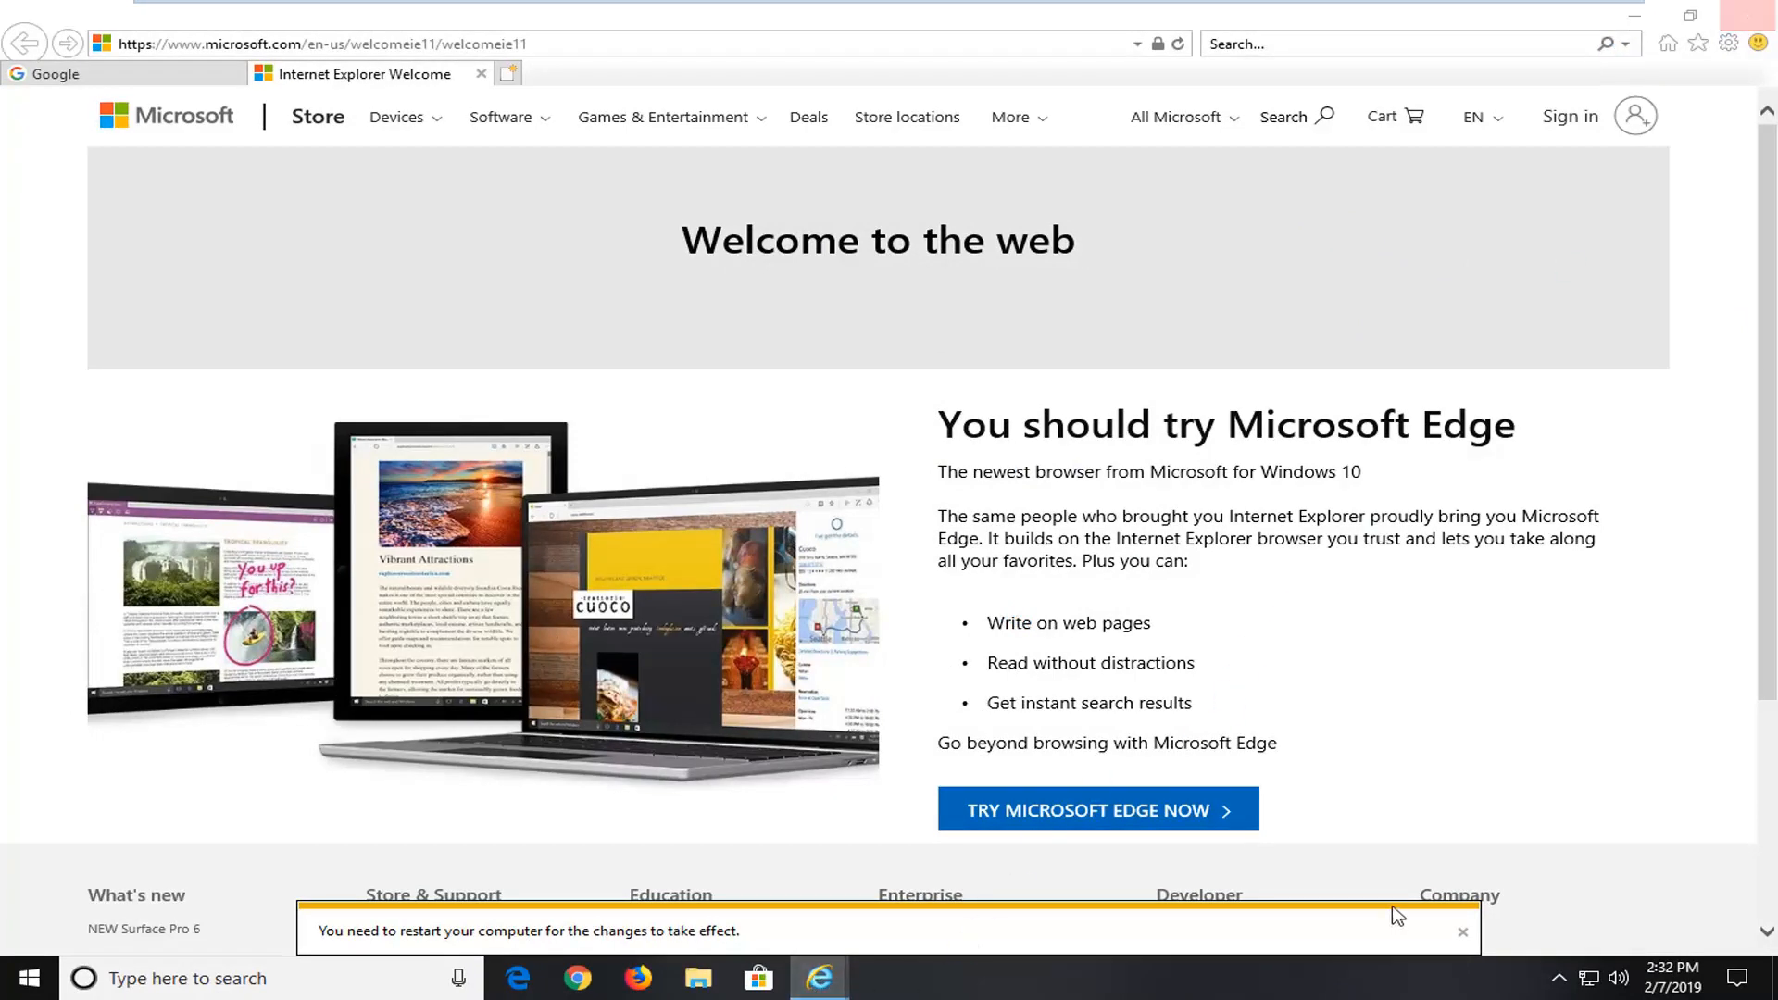
mouse_move(1399, 916)
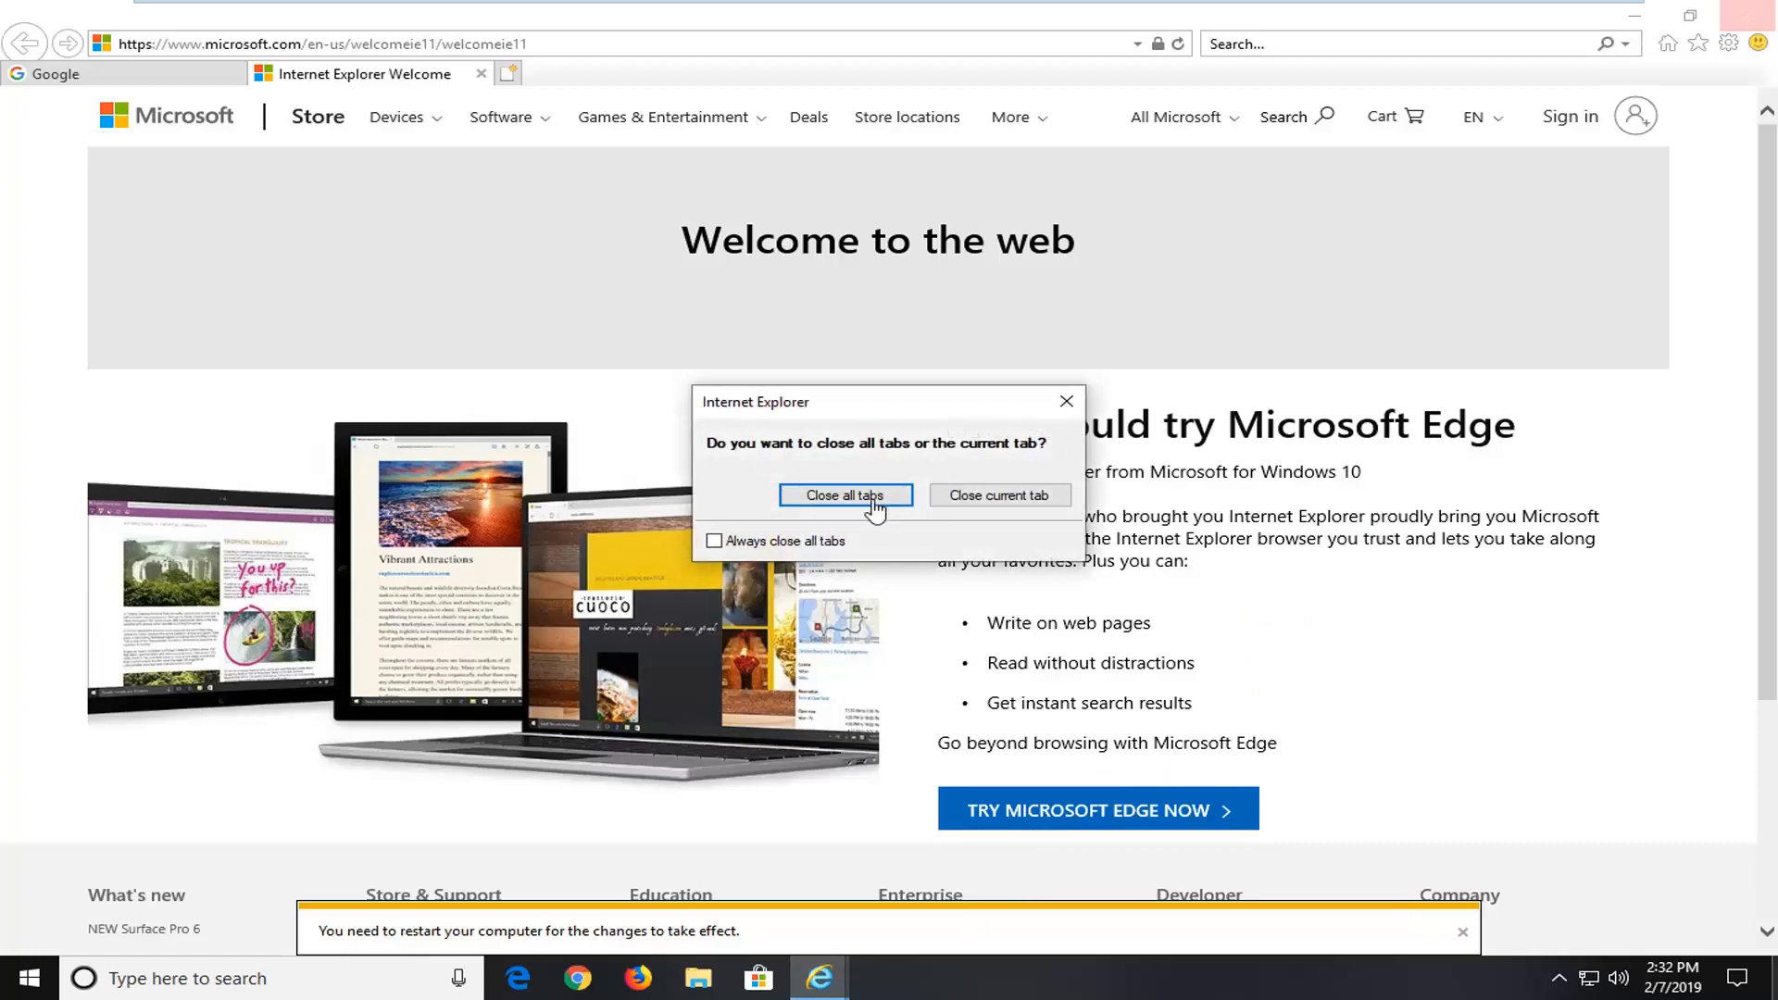
Step: Close Internet Explorer, choosing 'Close all tabs'
left_click(843, 494)
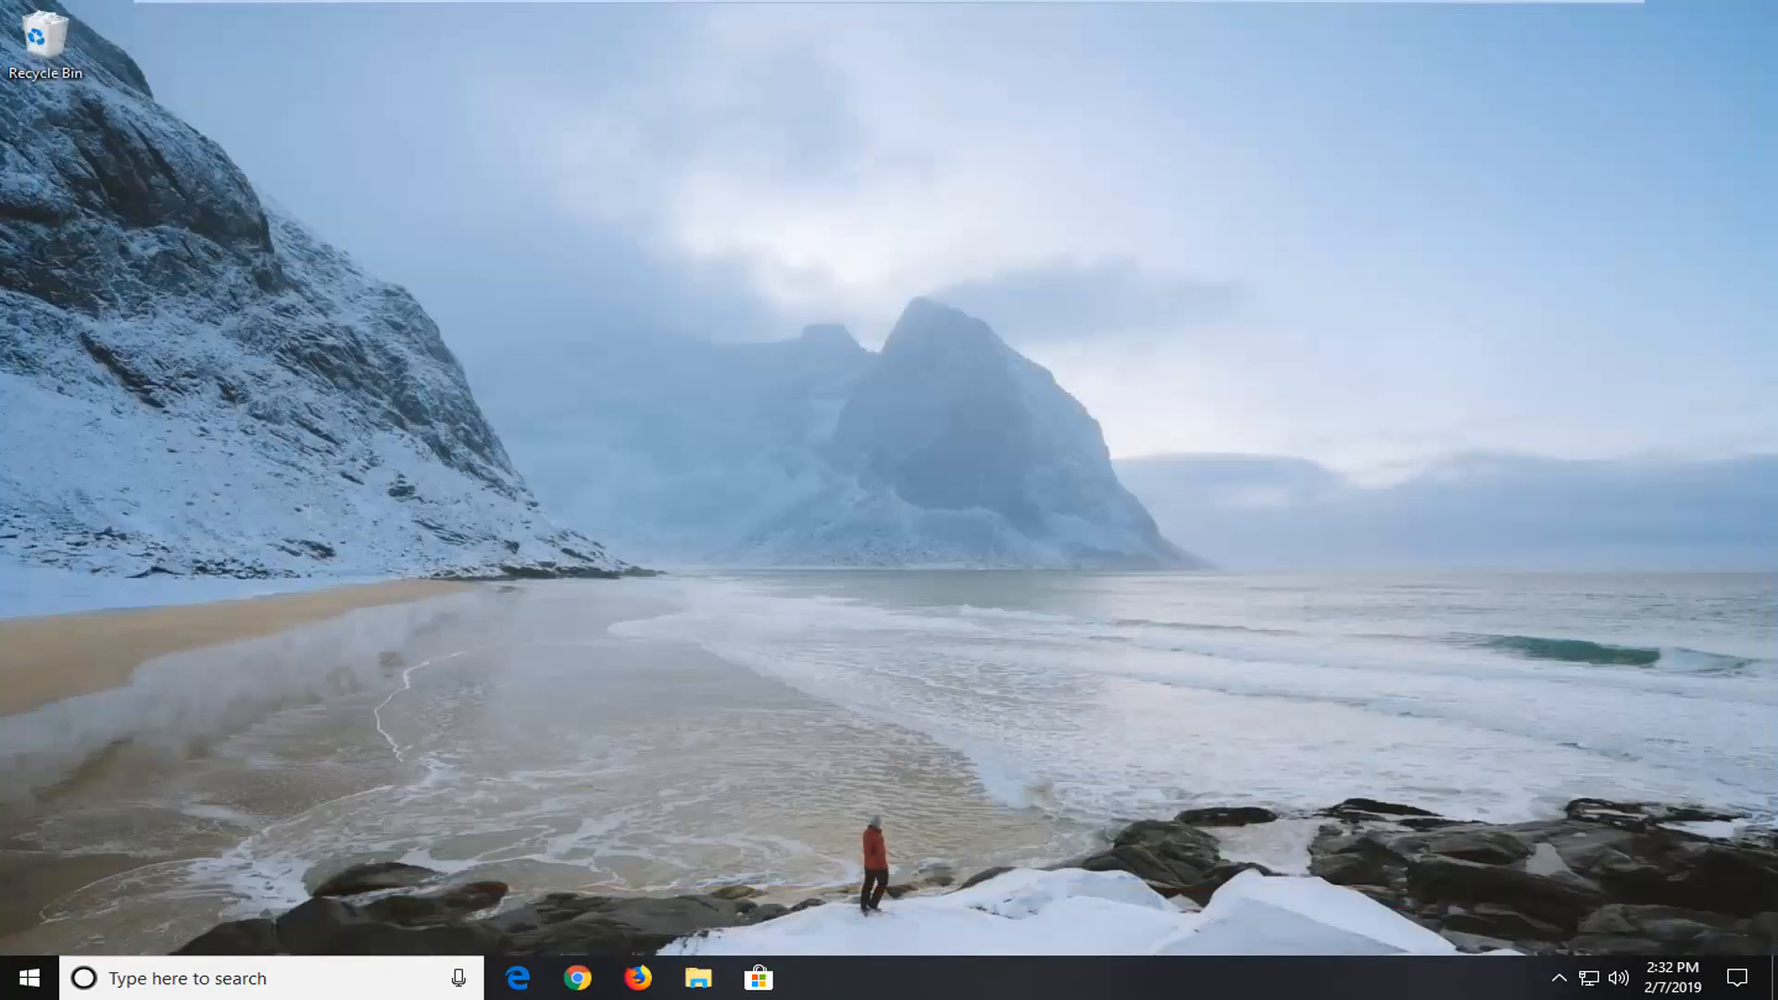